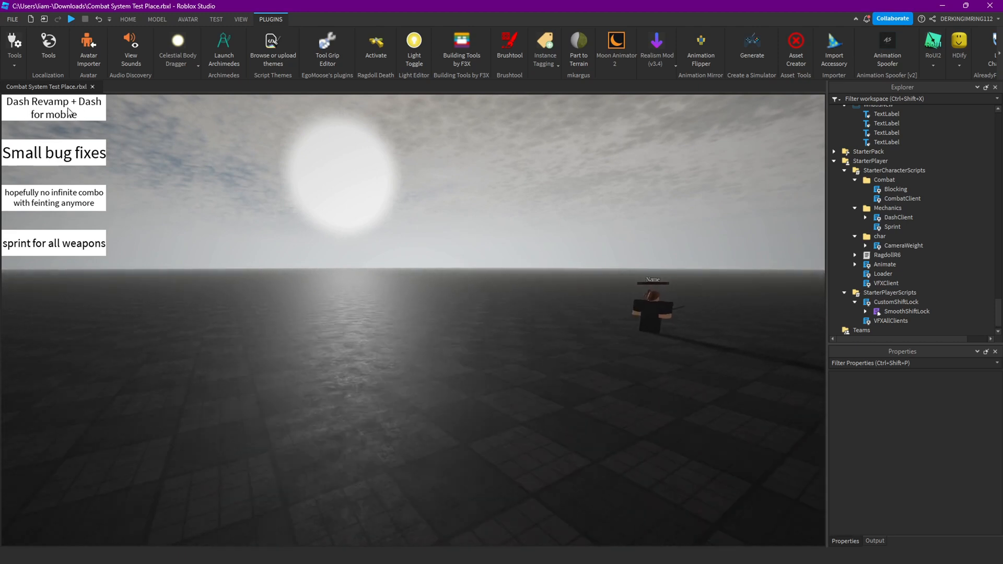
Switch to the Test ribbon to reveal the playtesting and device emulation options
click(216, 19)
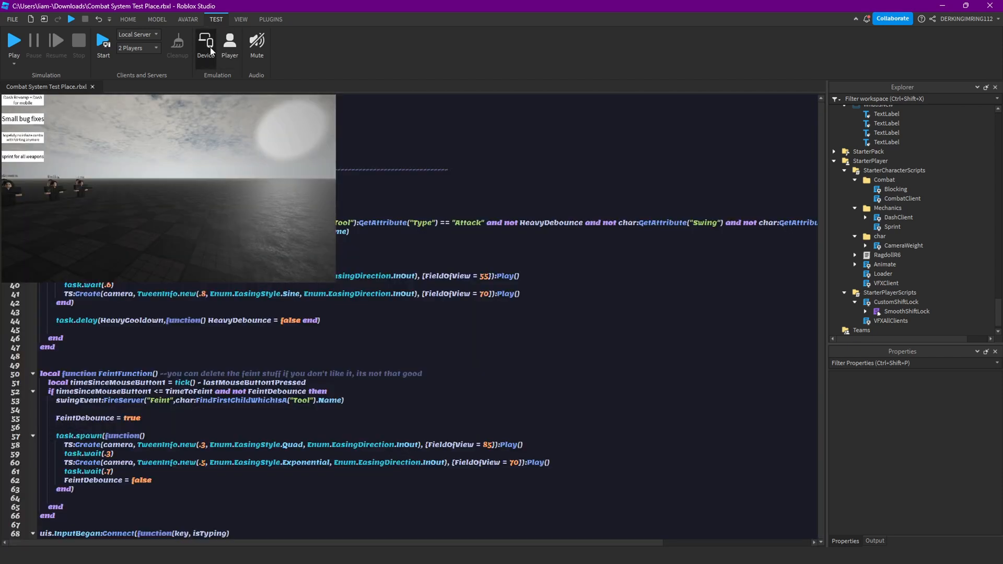
Emulate a Samsung Galaxy S7, start a playtest and try the mobile Dash action
click(128, 19)
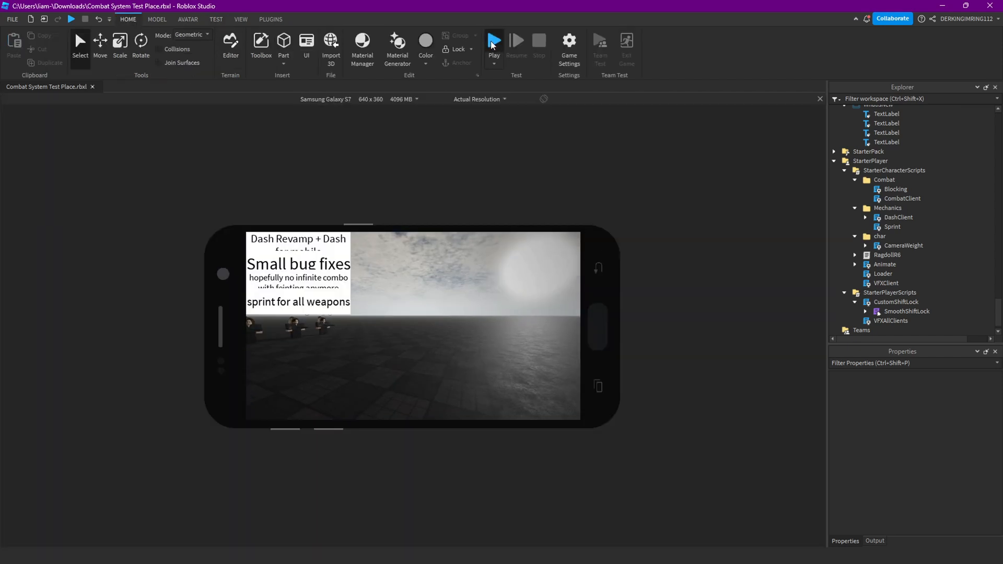
click(492, 40)
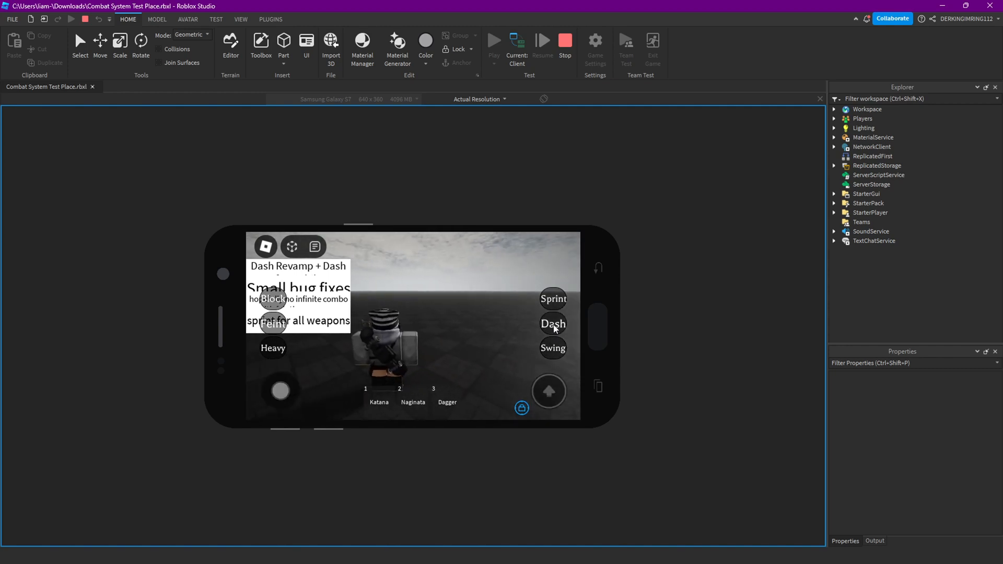
click(552, 323)
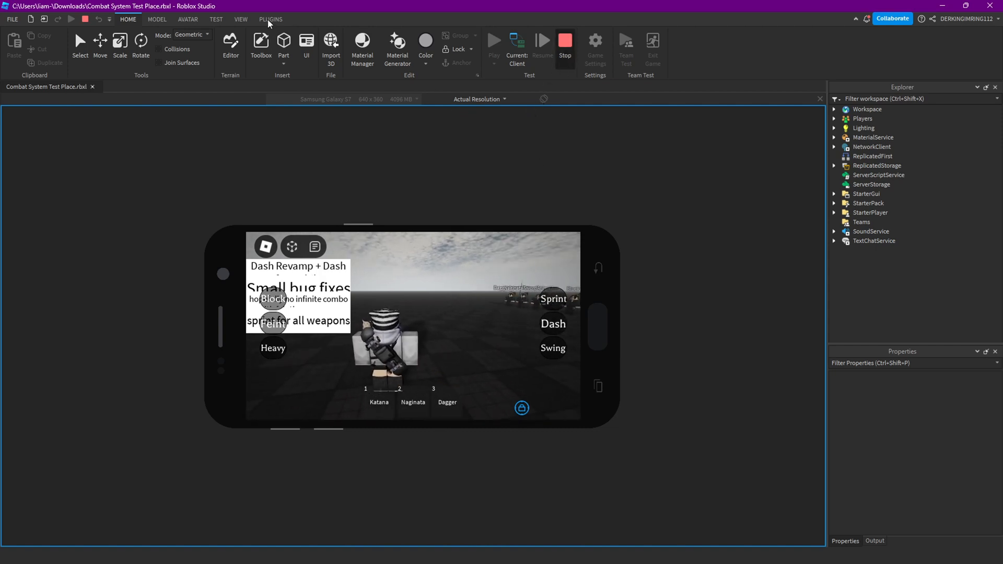
Stop the test, turn off device emulation and return to the desktop scene with the output log
click(241, 19)
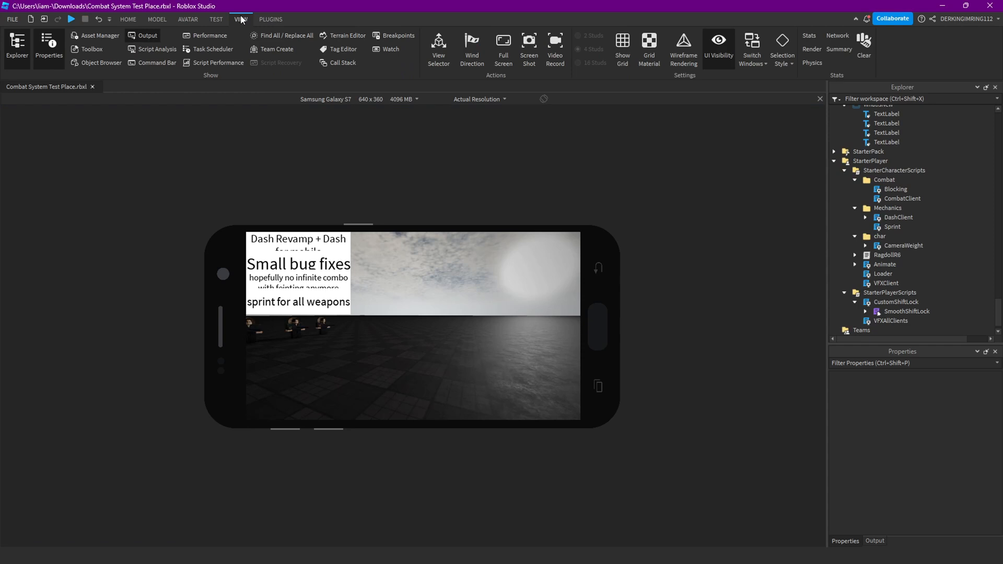
click(128, 19)
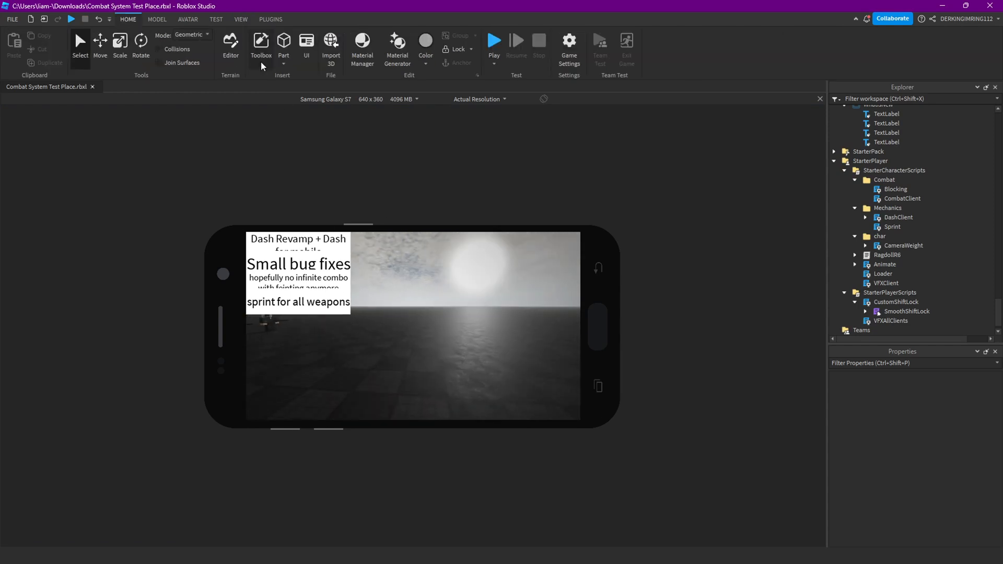
click(216, 19)
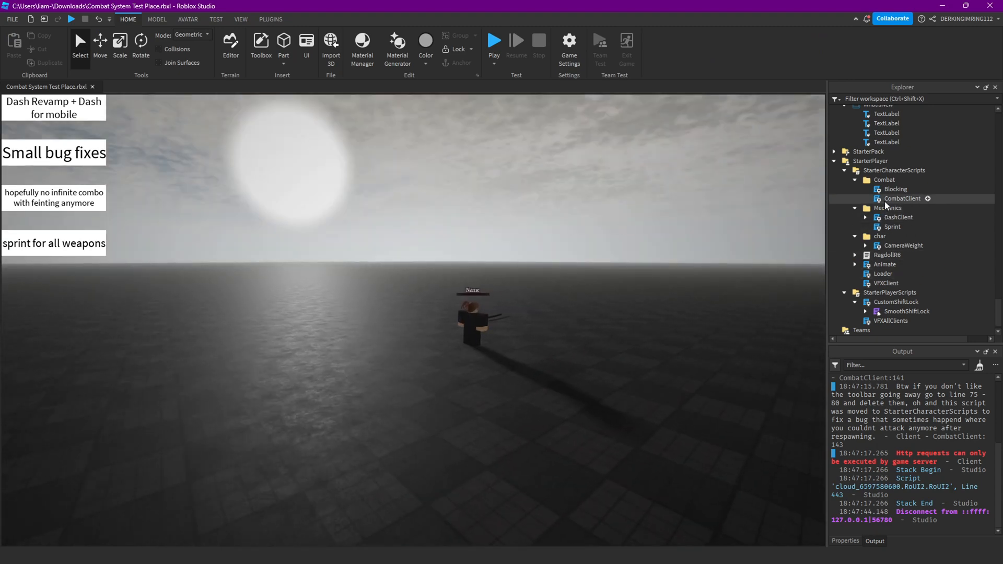
double_click(898, 217)
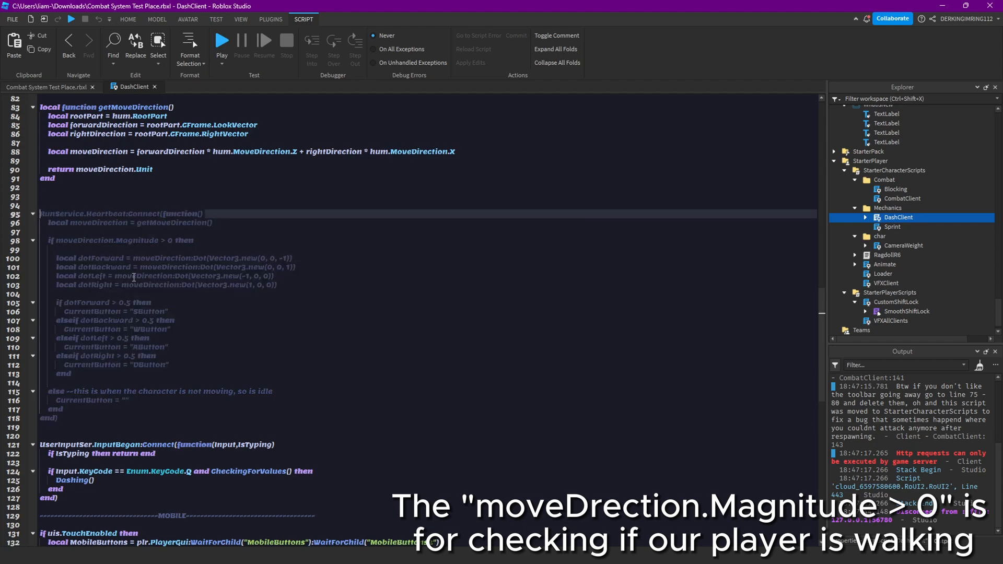
scroll(down, 3)
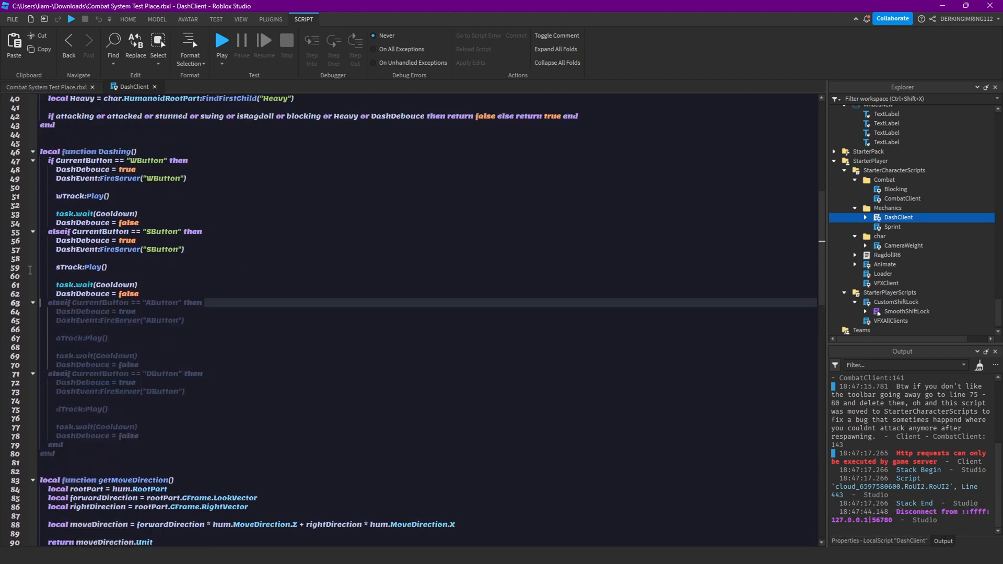
scroll(down, 3)
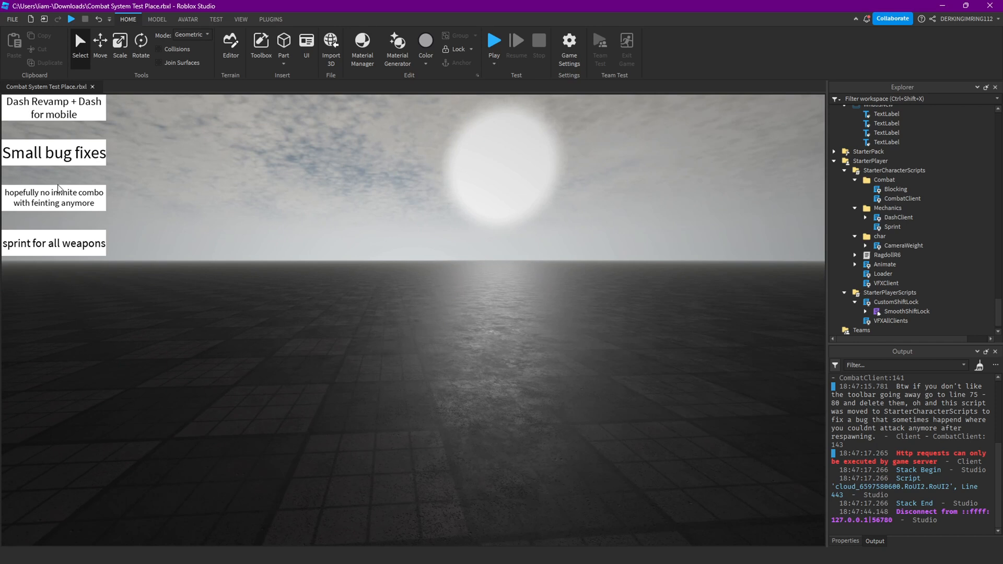
Locate the Sprint animation in ReplicatedStorage > Animations > Weapons > Dagger > Movement
click(493, 39)
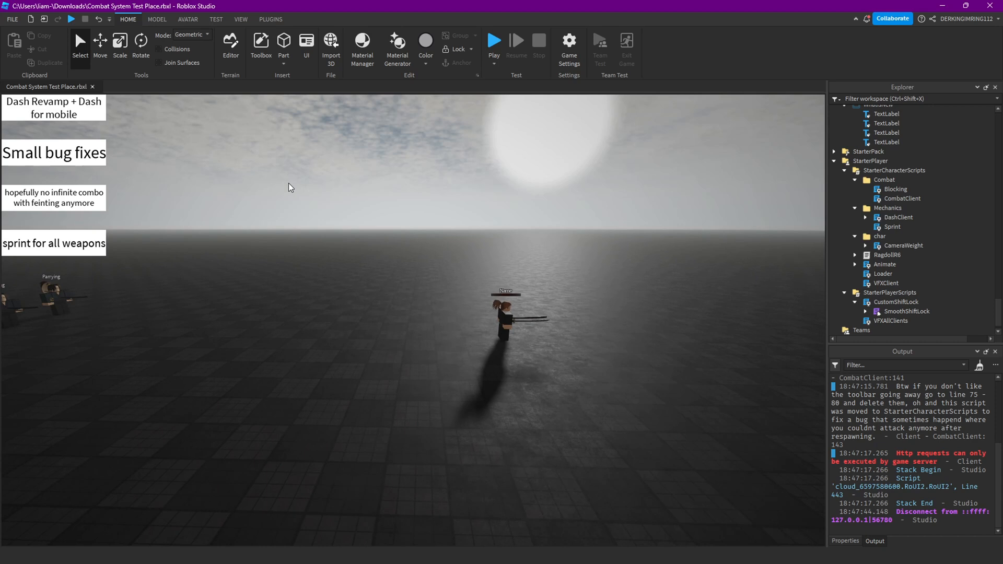
mouse_move(546, 219)
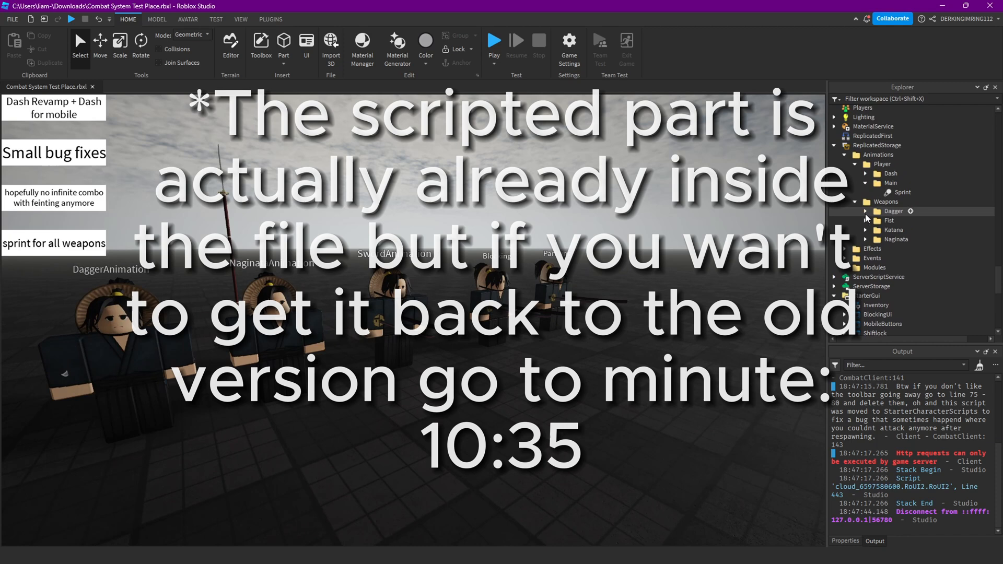
click(865, 211)
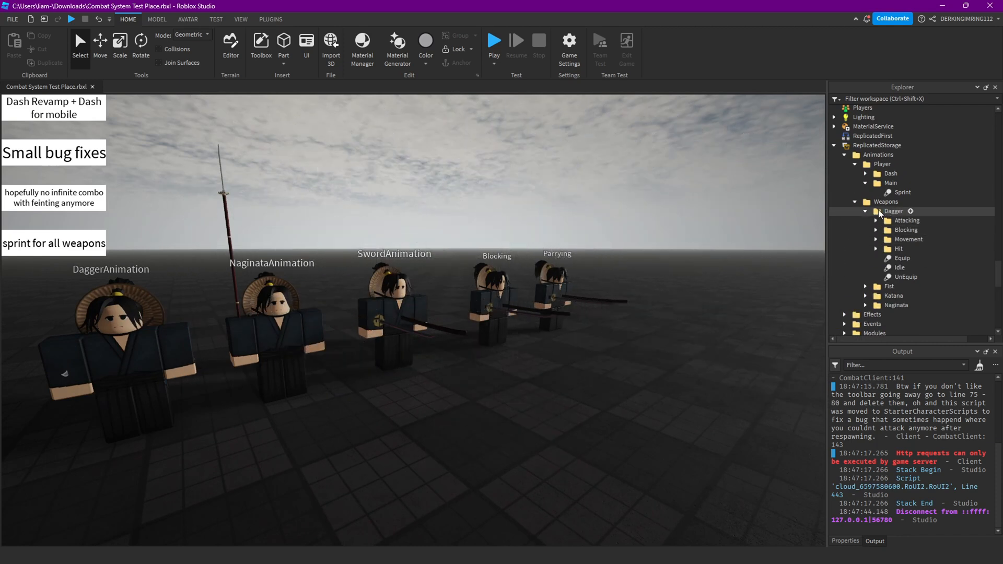
mouse_move(906, 240)
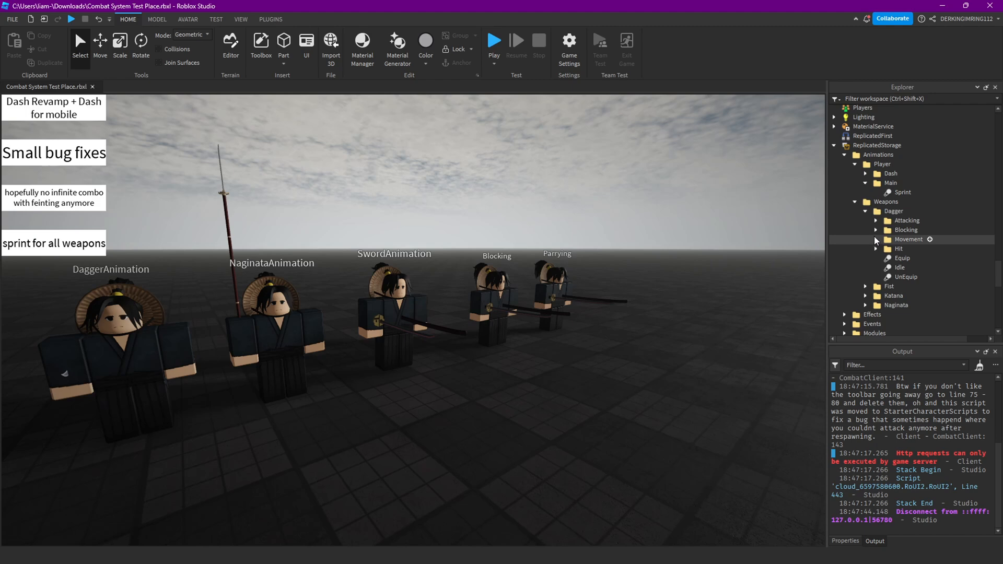
click(875, 239)
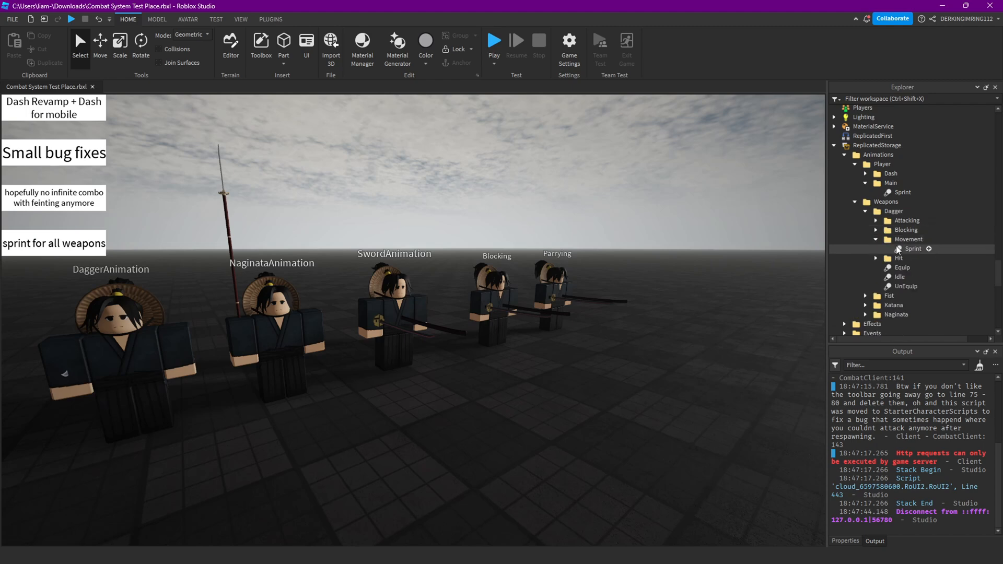
click(914, 249)
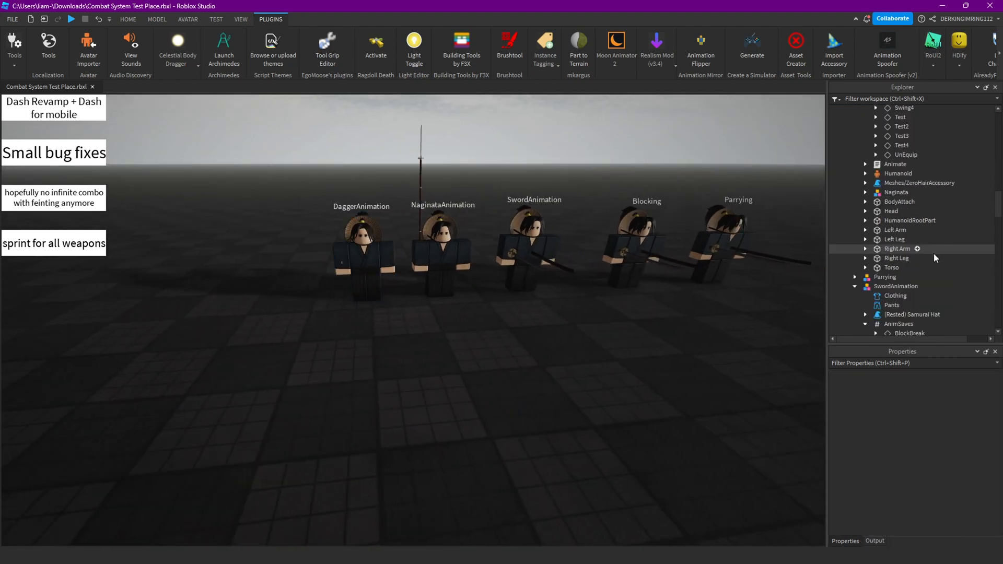
View the SwordAnimation rig's saved animations in Moon Animator, then select the Sprint mechanics script
click(902, 226)
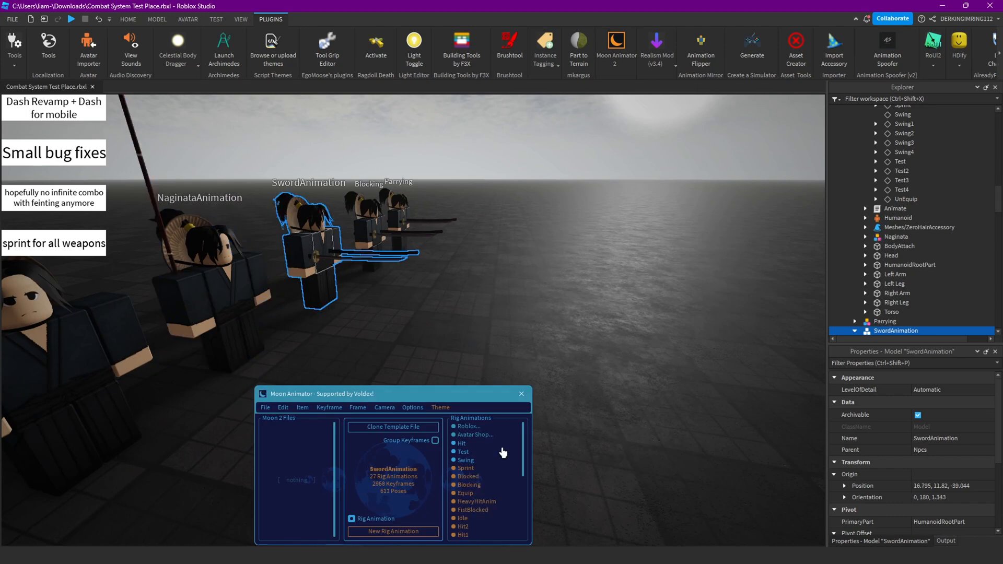
click(466, 468)
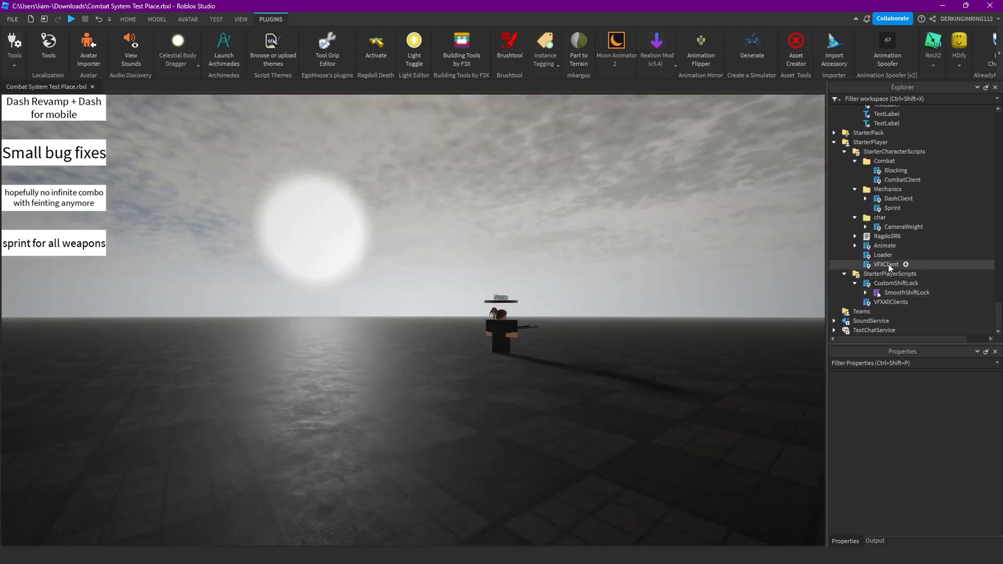
click(891, 208)
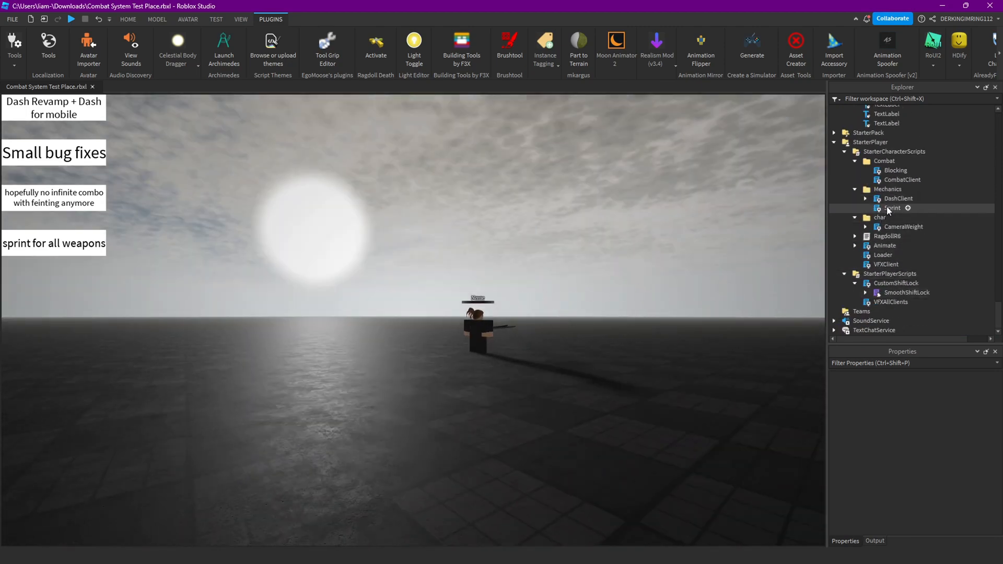
Open the Sprint LocalScript and review its onKeyPress double-tap detection code
double_click(891, 208)
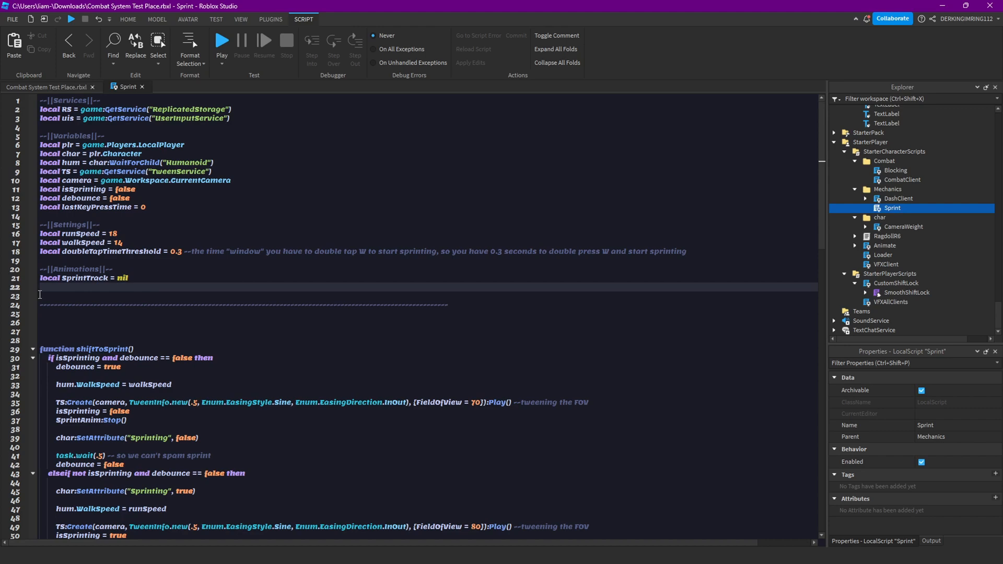
scroll(down, 3)
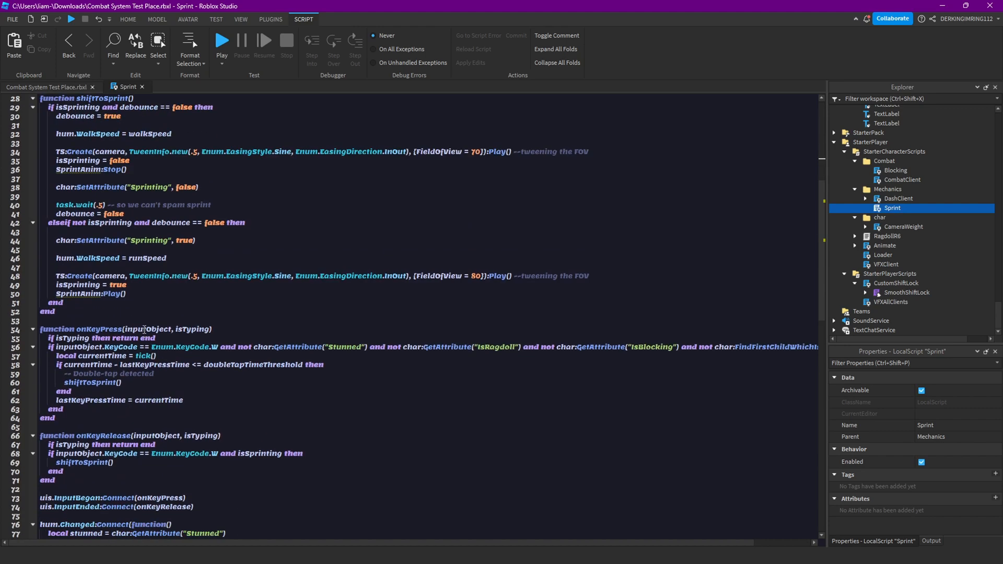
scroll(down, 3)
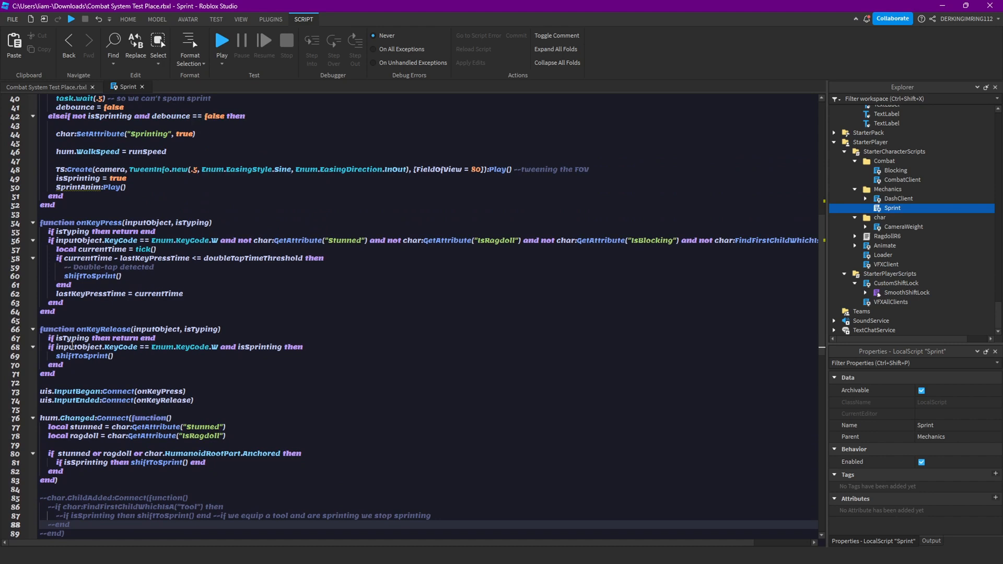
scroll(up, 3)
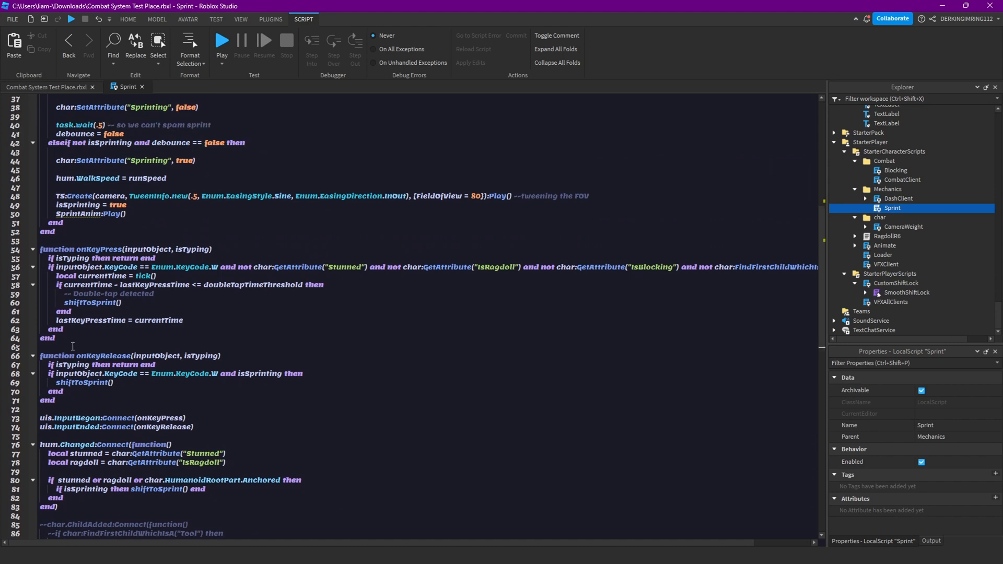
mouse_move(145, 274)
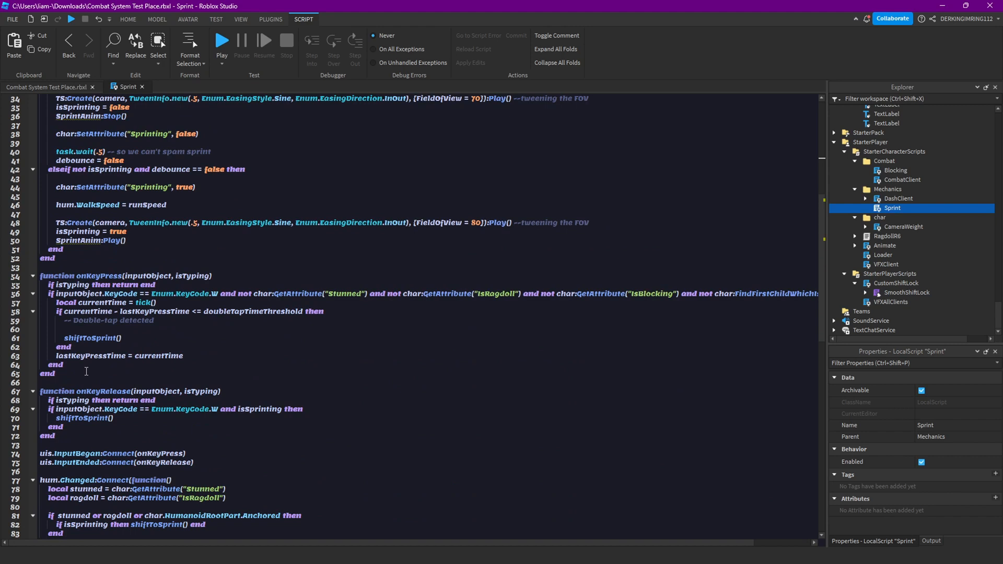
Extend the double-tap condition with char's Tool GetAttribute("Type") == "Attack" check
text(SprintTrack =)
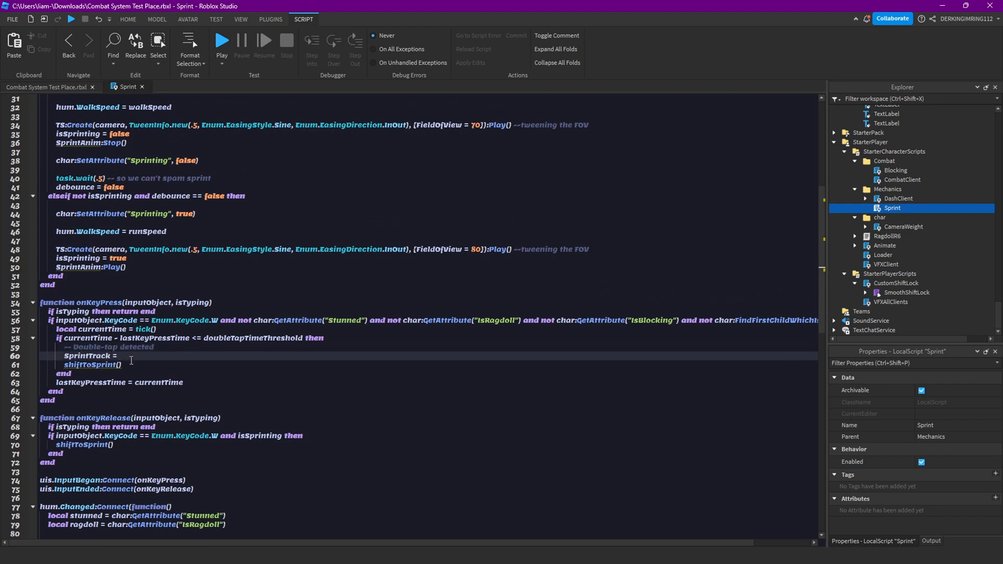
double_click(96, 356)
text(if)
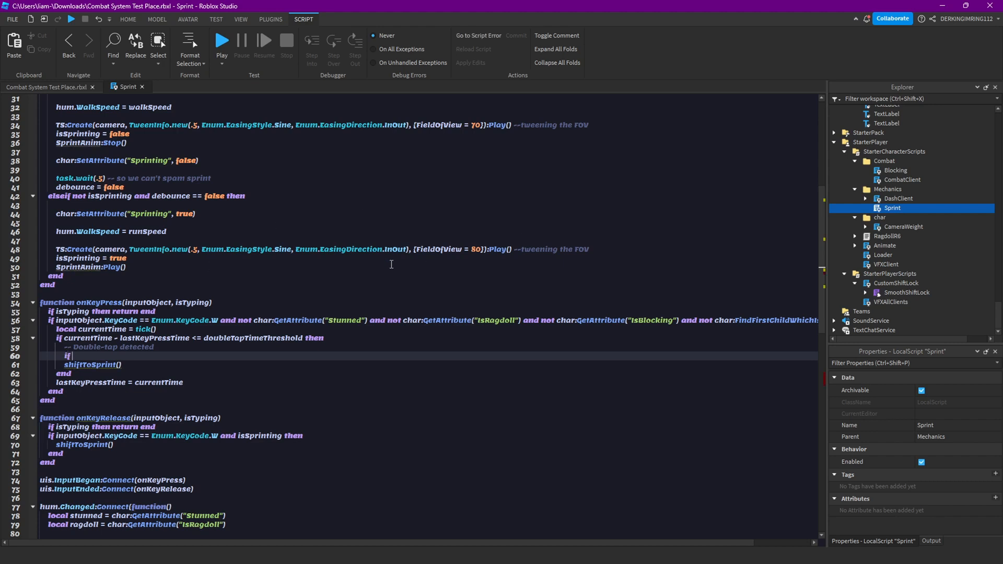
text(char:FindFirstChildWhichIsA("Tool)
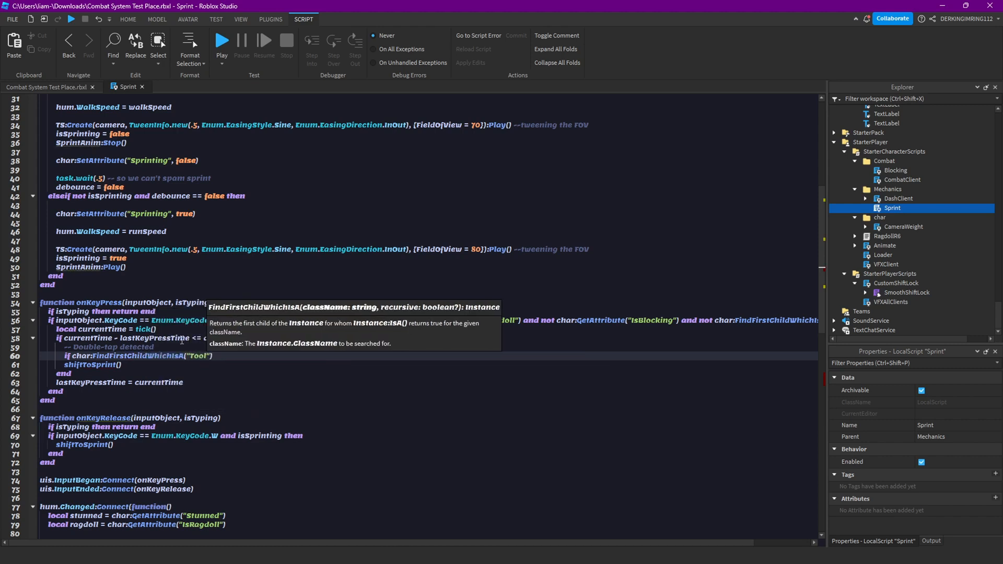
text(and)
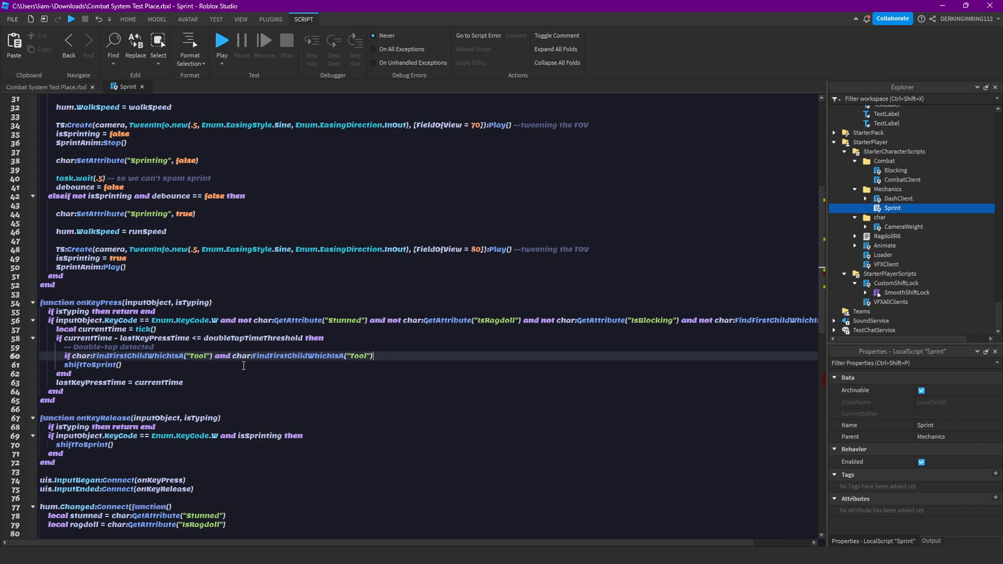
text(:GetAttribute(""))
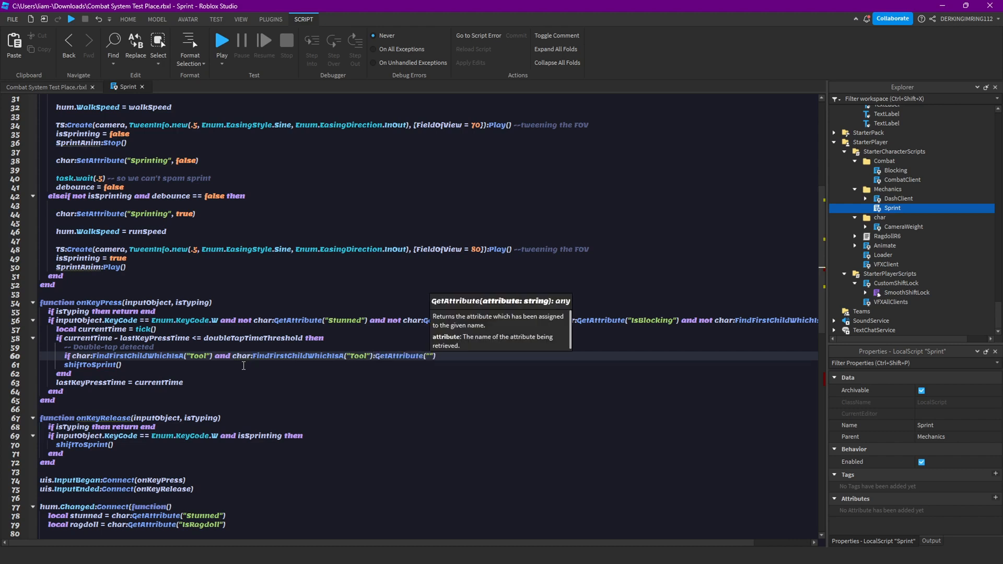
text(Type)
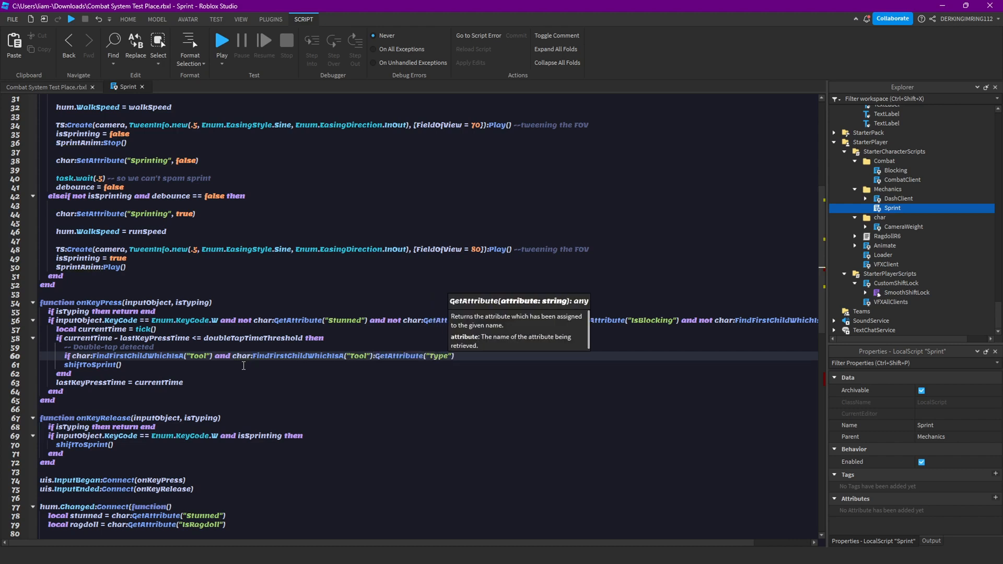
text(==)
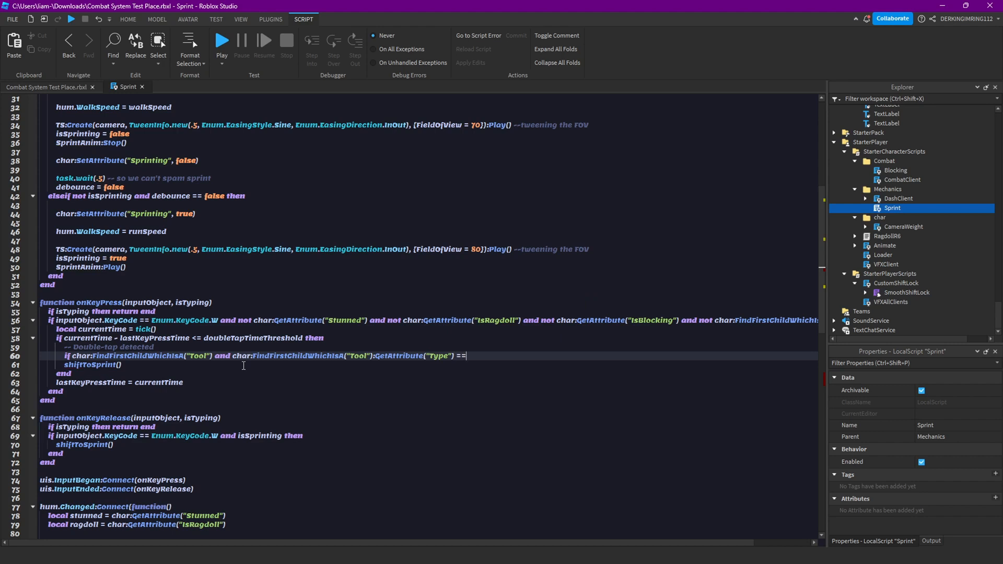
text(Attack" then)
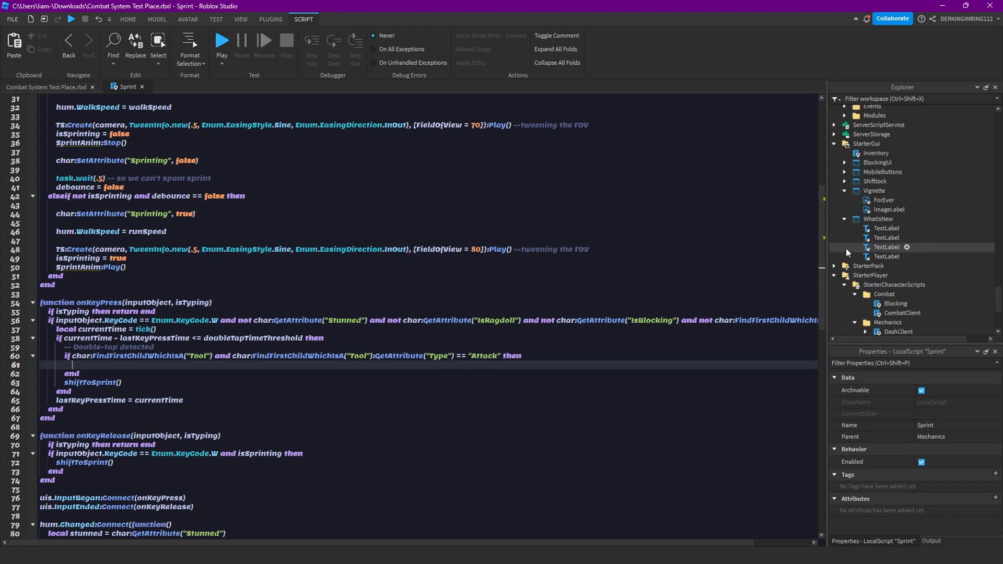
Add an else branch and begin the SprintTrack assignment, checking the Naginata and Dagger animation folders
click(868, 284)
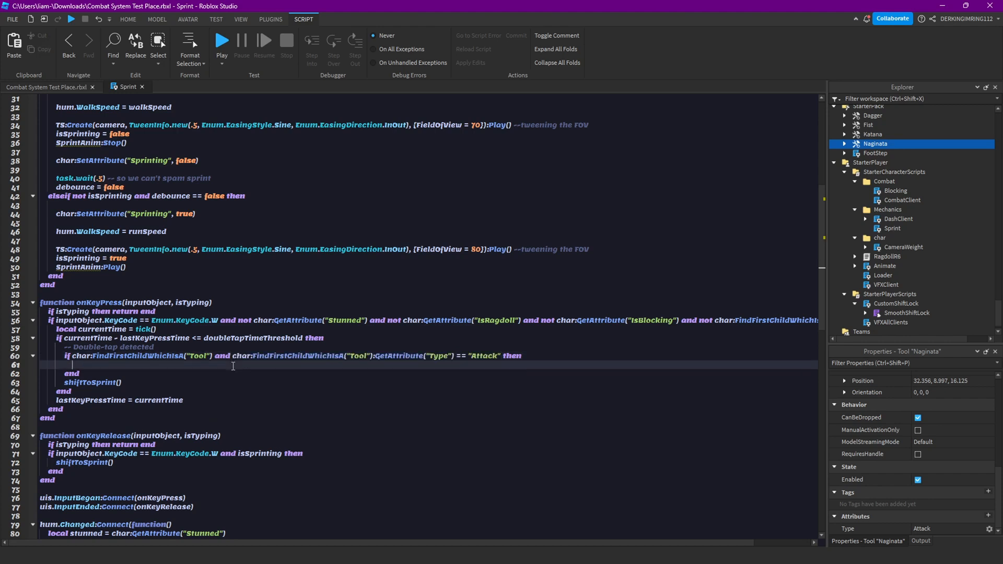
text(else)
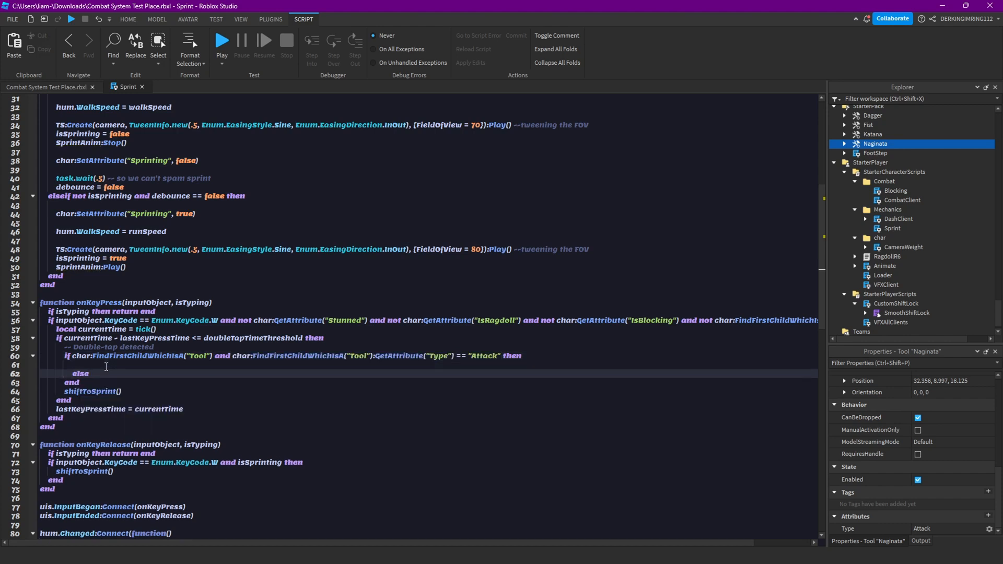
text(ch)
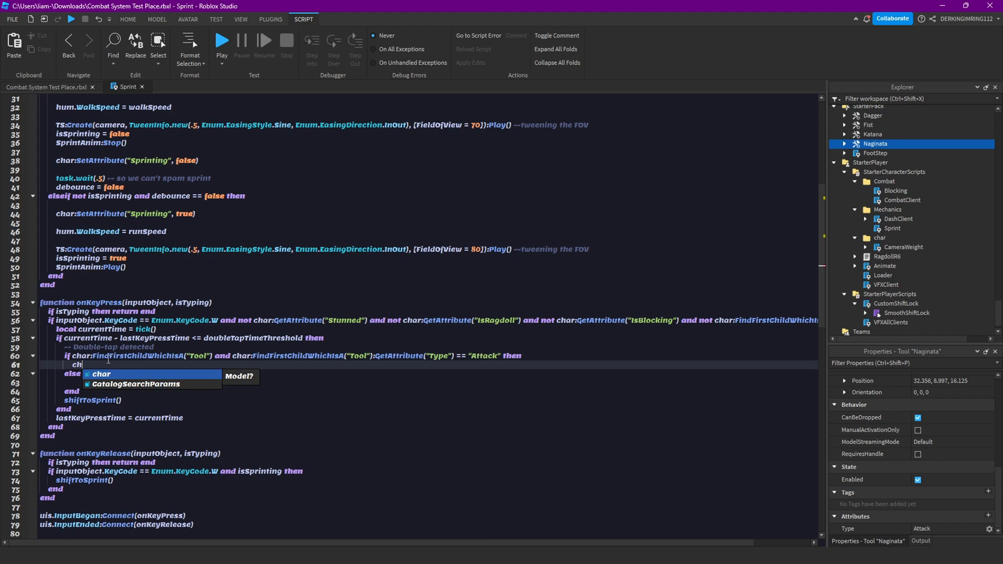
text(s)
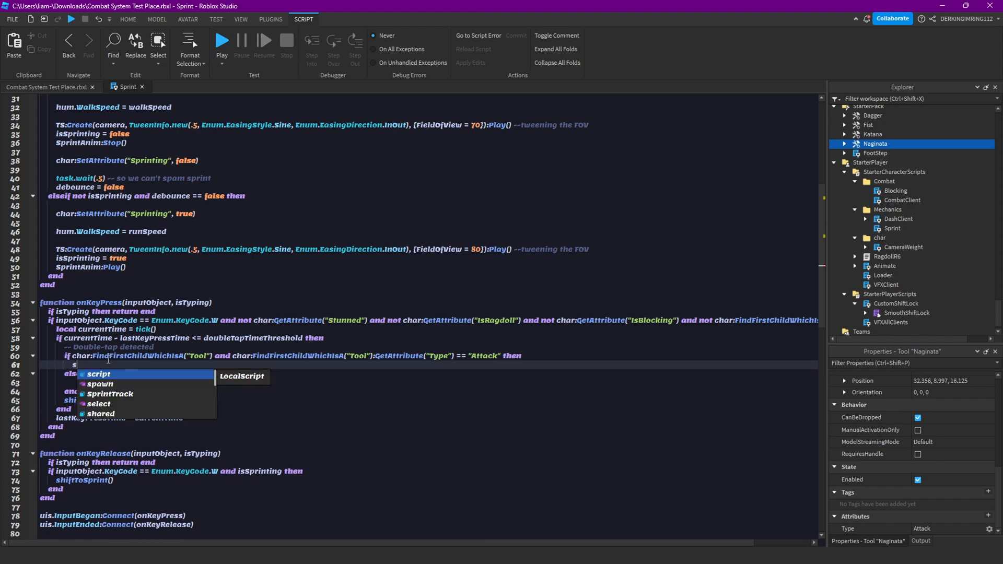
text(printTrack)
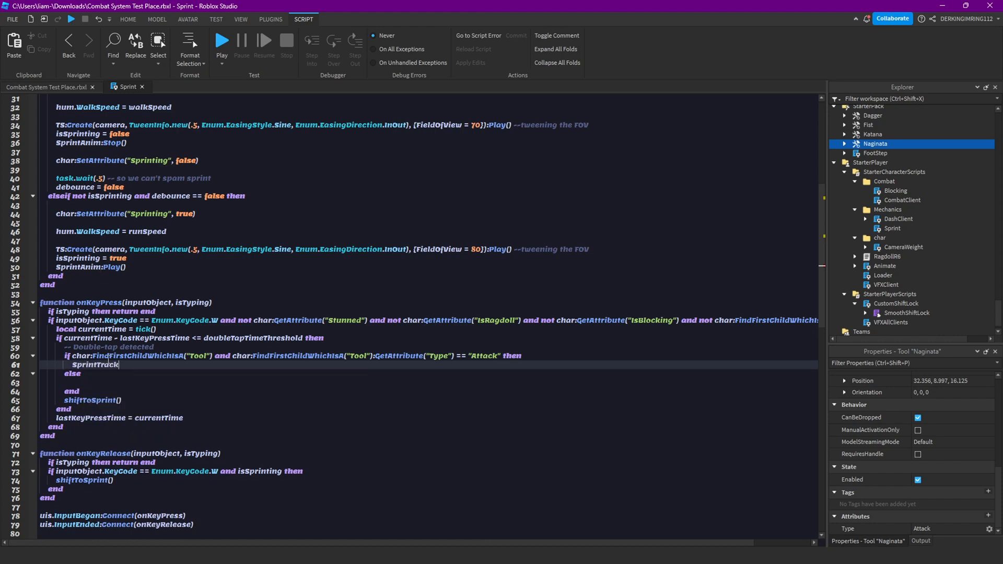
double_click(97, 365)
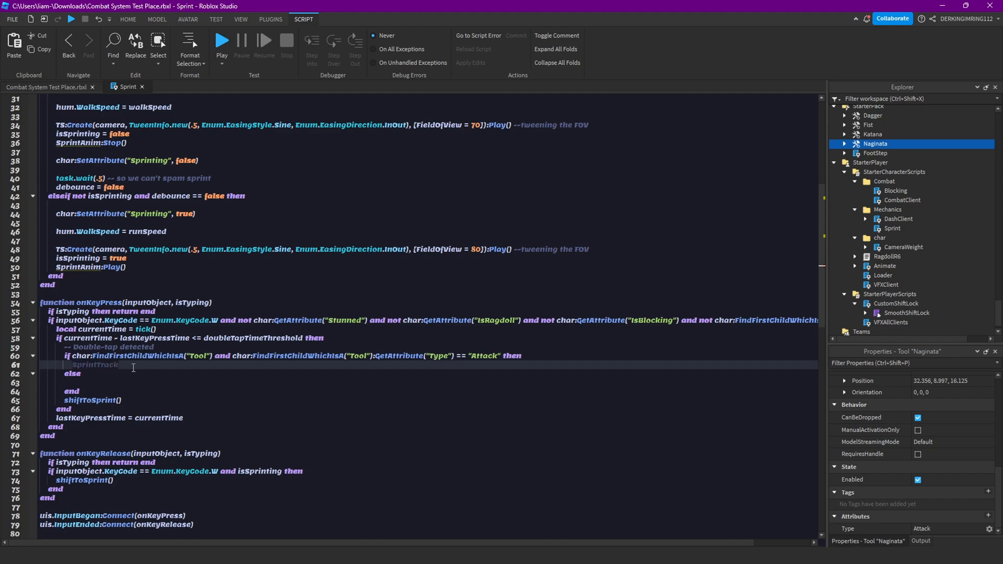
text(=)
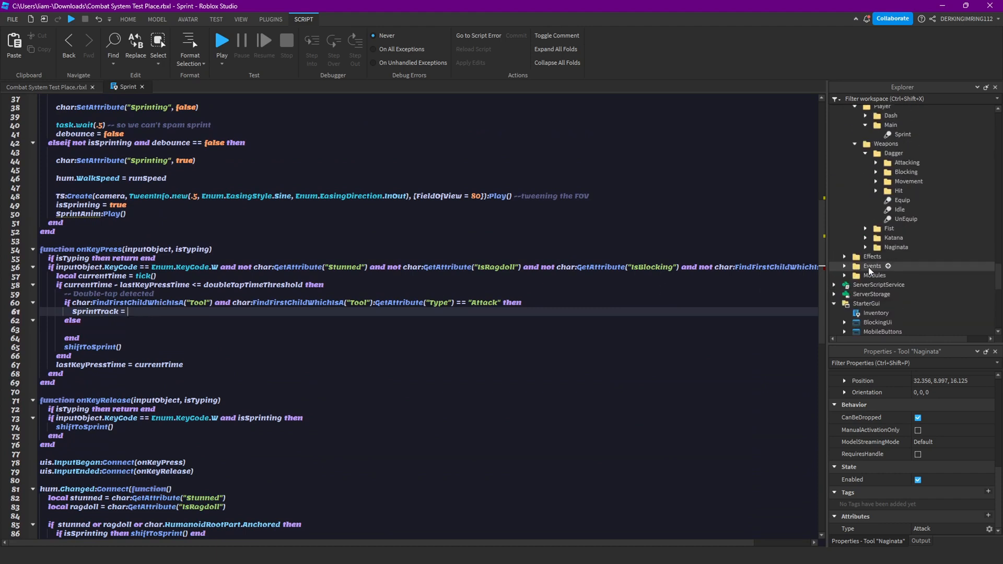
click(905, 272)
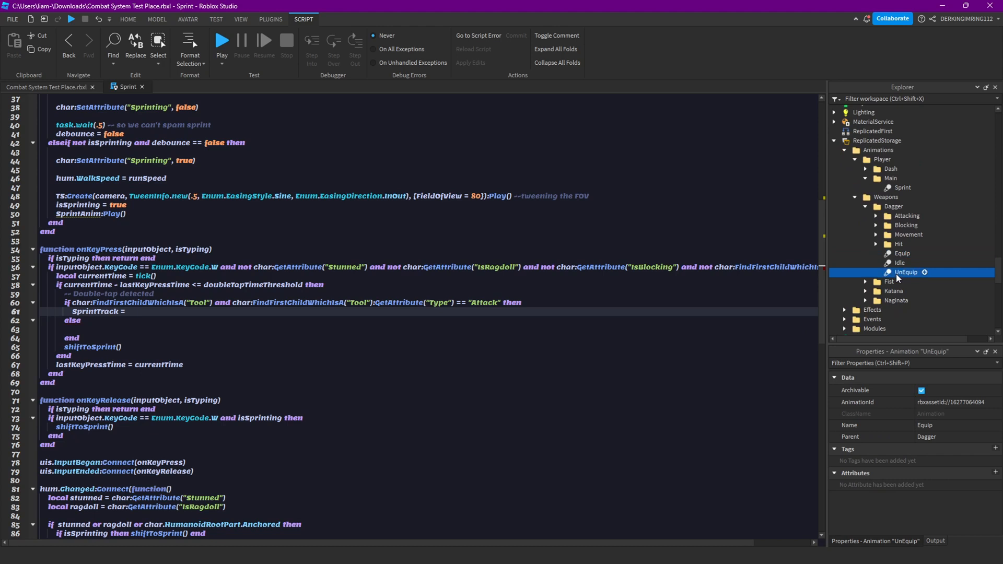
click(913, 244)
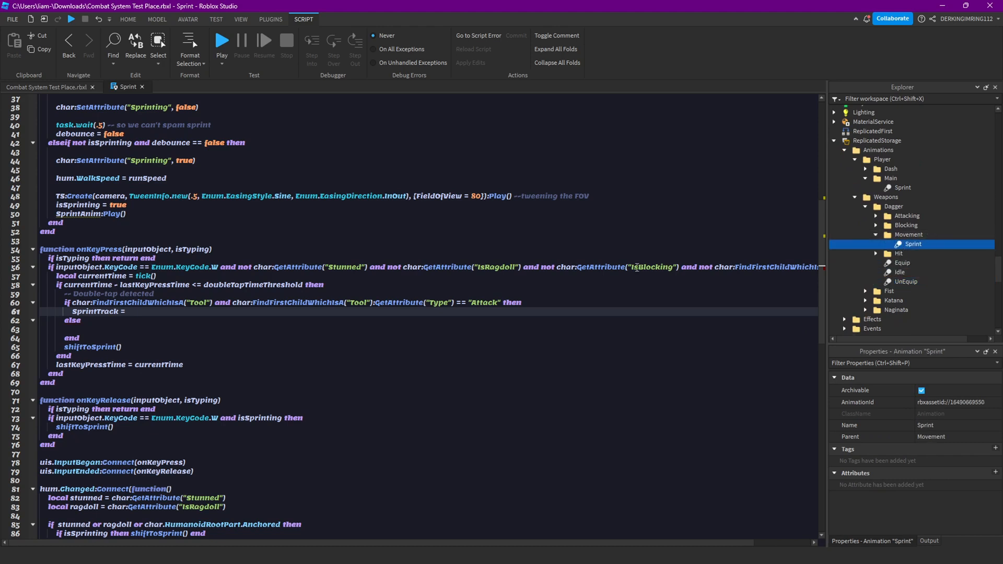
Complete SprintTrack = RS.Animations.Weapons[tool.Name].Movement.Sprint, verifying folder names in Explorer
text(rs)
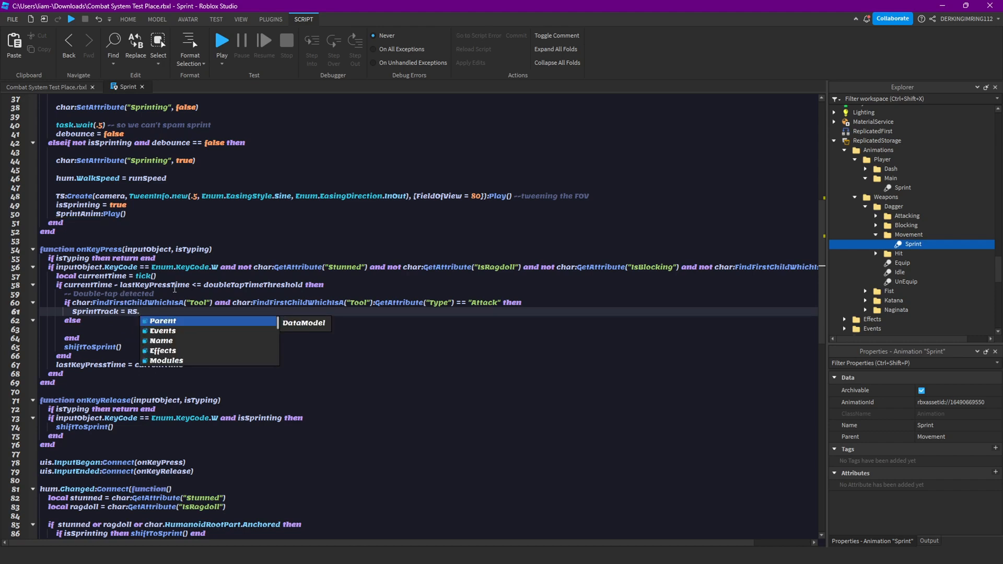
text(Animations)
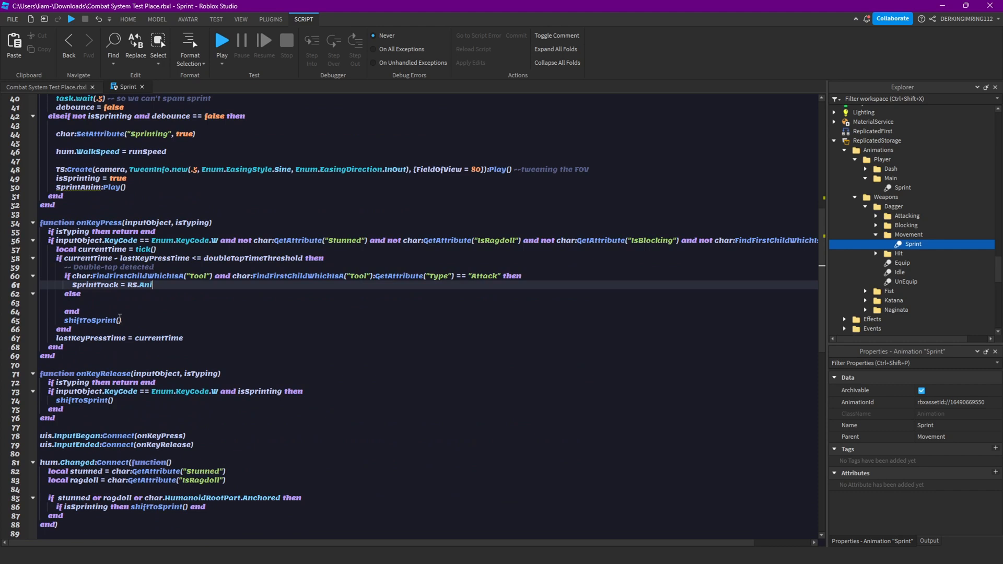
text(mations.Weapons)
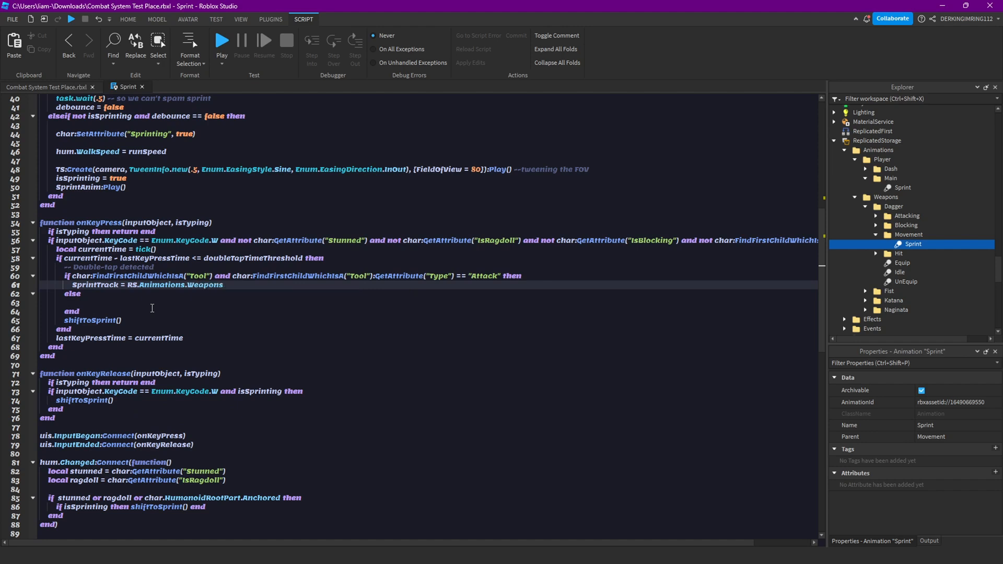
text(())
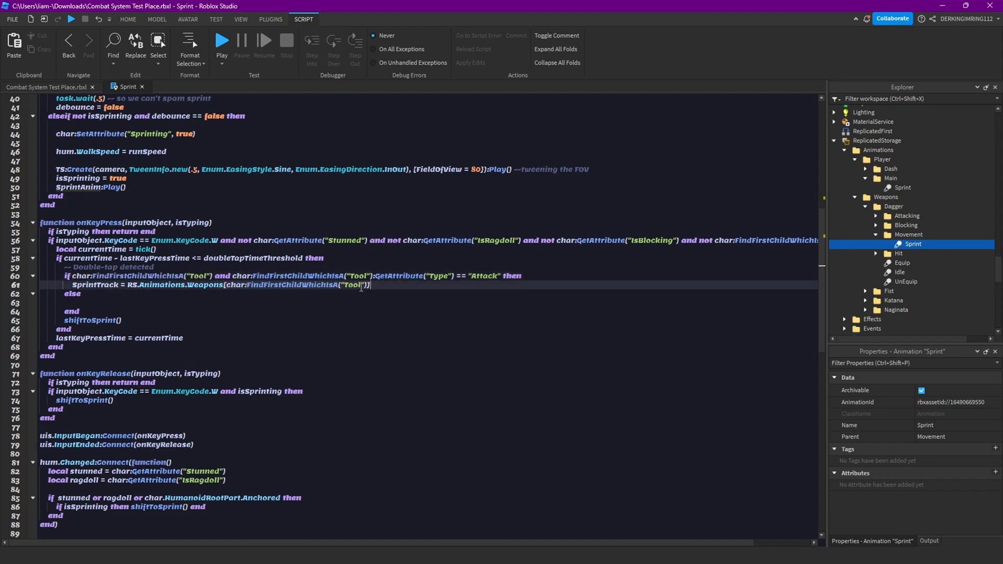
text())
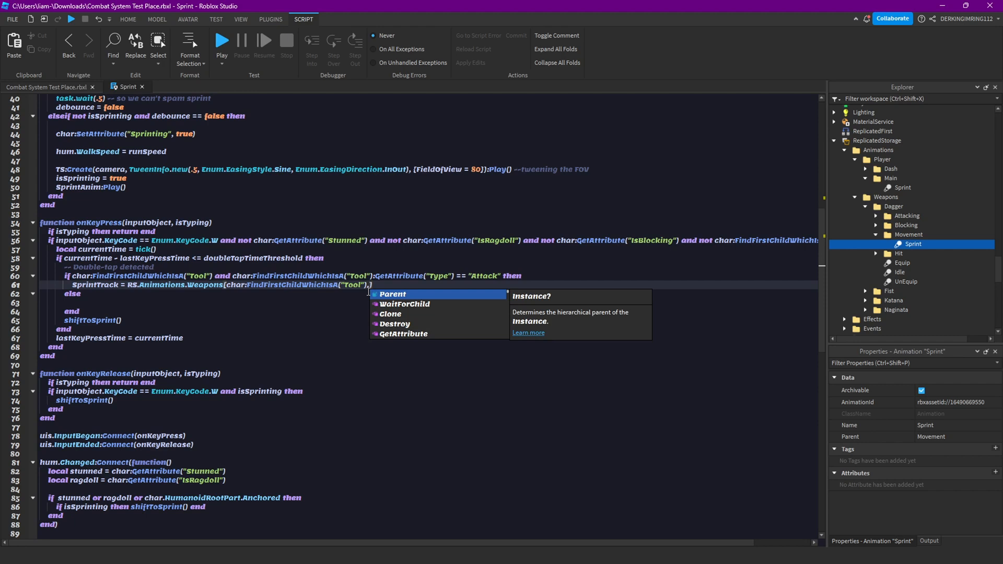
text(.Name)
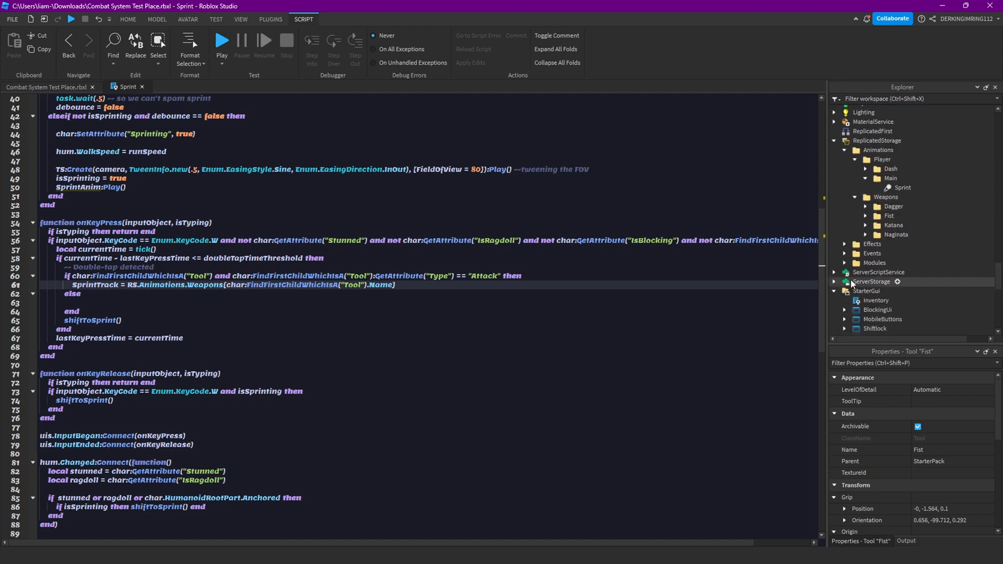
click(886, 197)
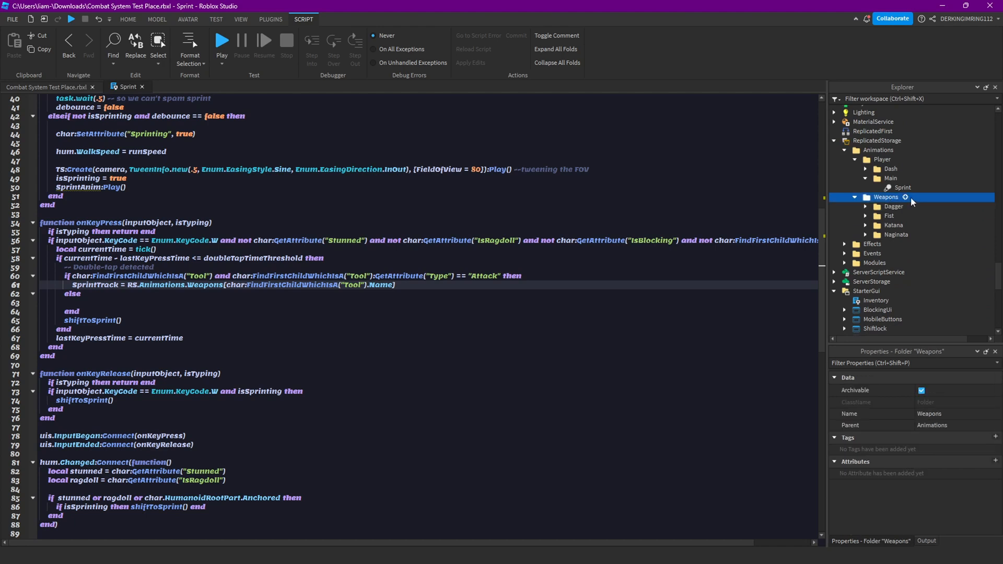
click(897, 235)
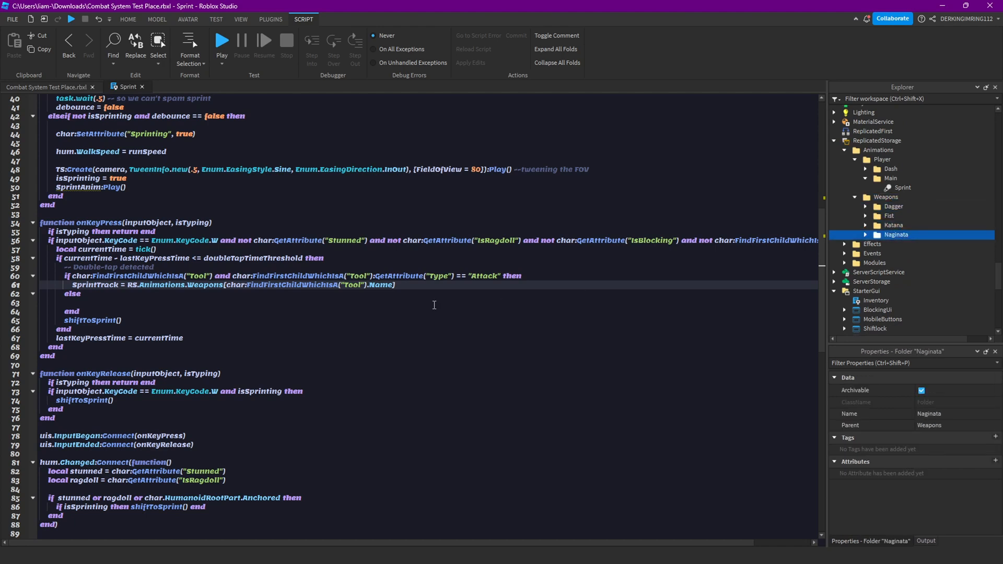
text(Movement)
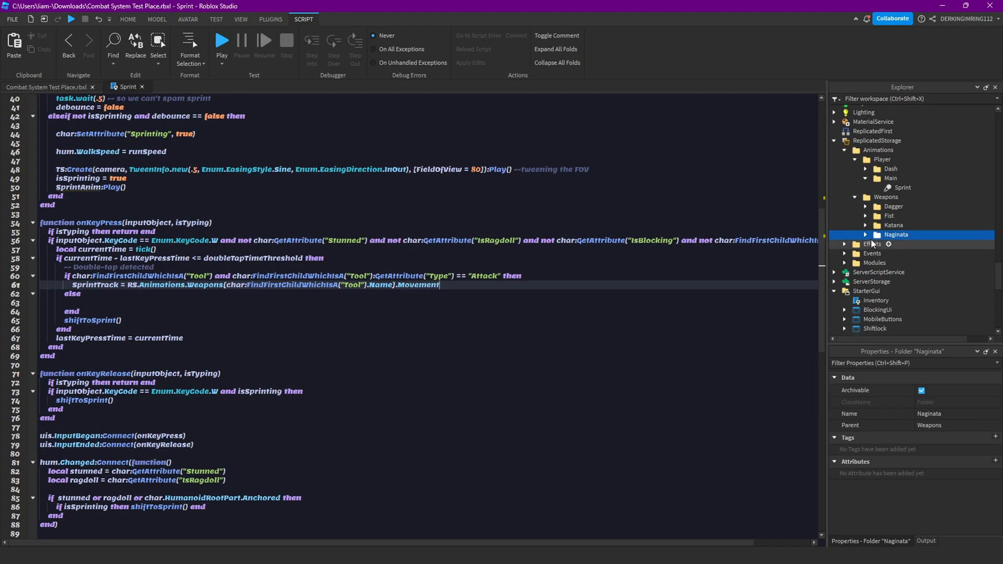
click(865, 235)
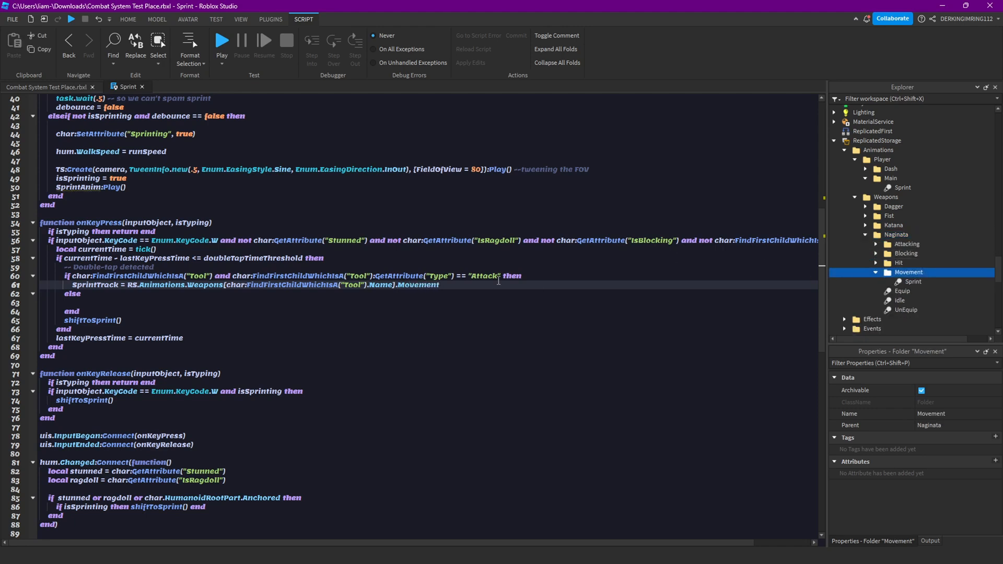
text(SprintTrack = RS.Animations.)
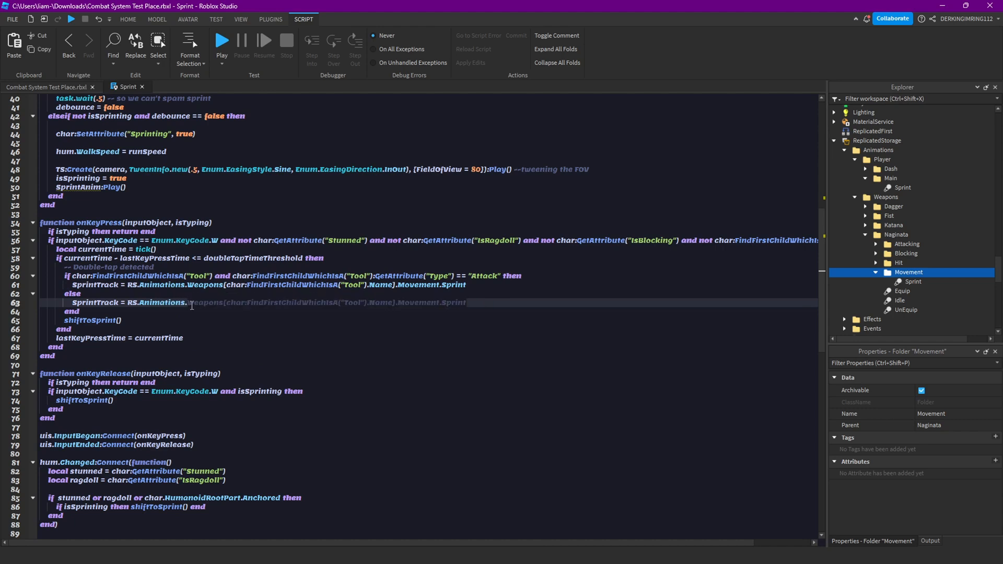
Fall back to RS.Animations.Player.Main.Sprint in the else branch and give shiftToSprint a SprintTrack parameter
text(Player.)
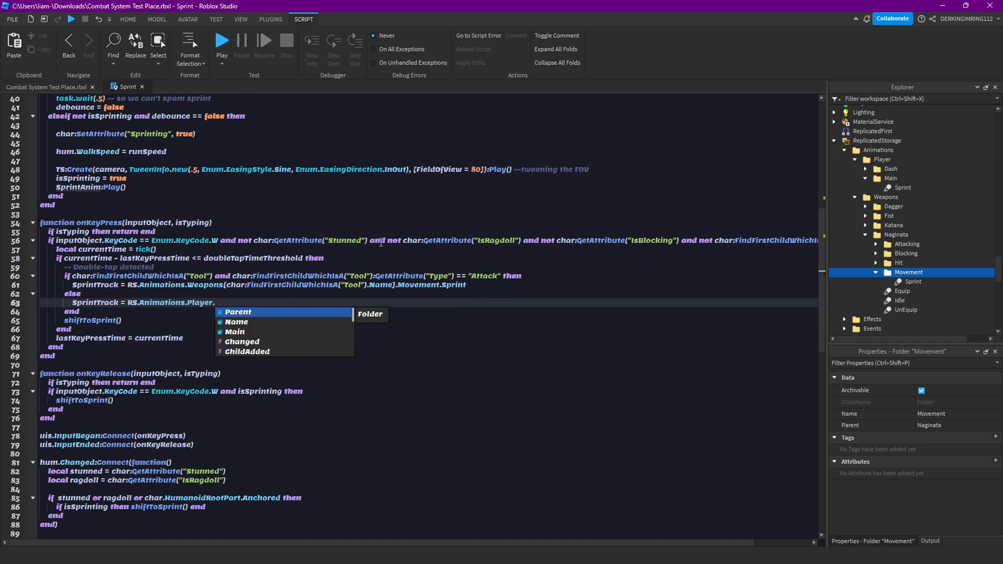
text(Main.sp)
click(188, 319)
text(SprintTrack)
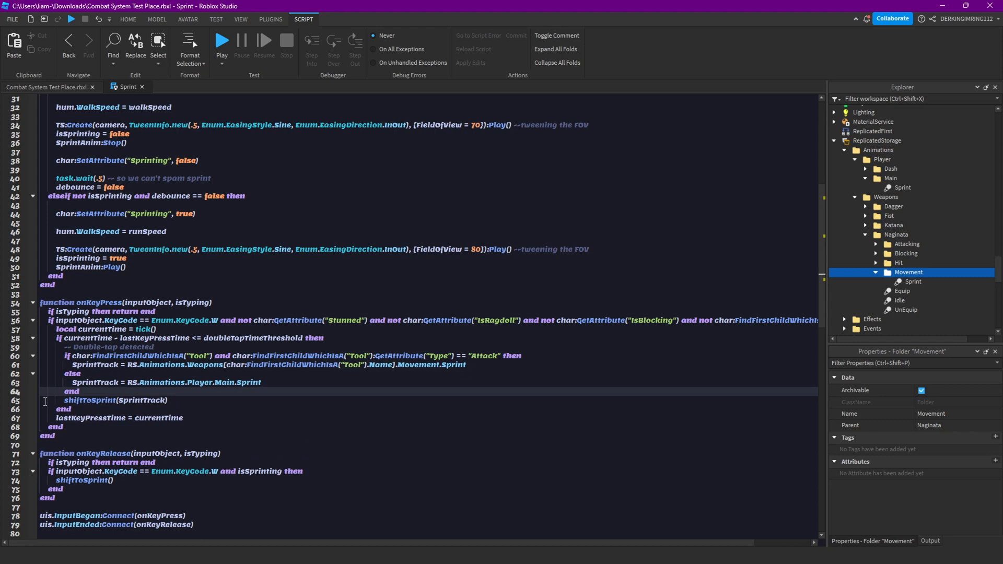
click(149, 400)
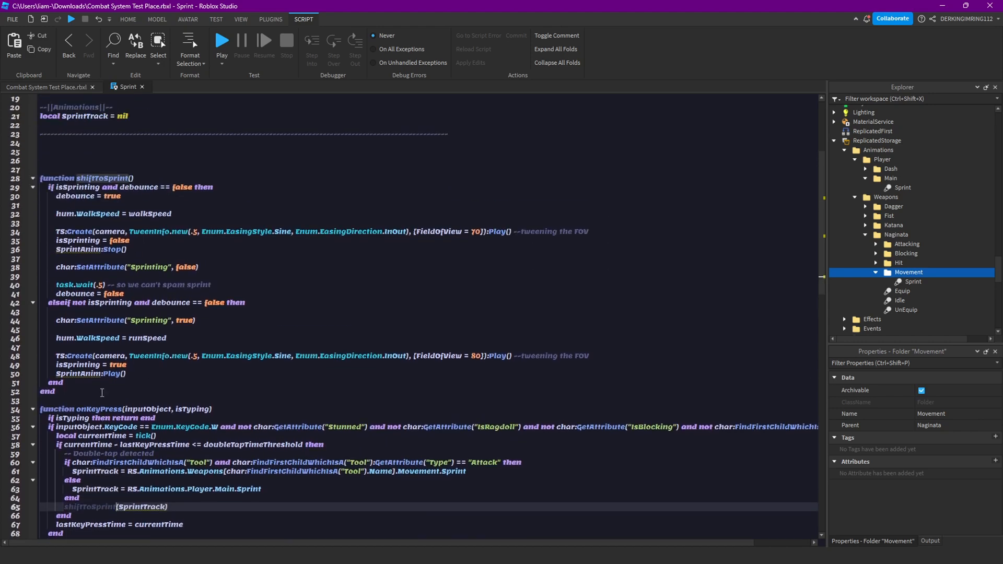
text((SprintTrack))
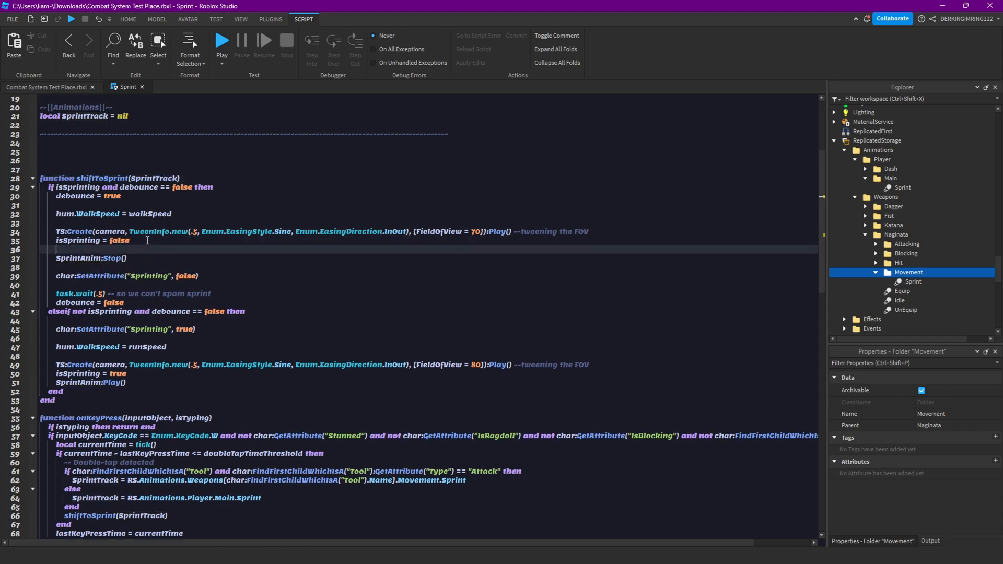
text(local Sp)
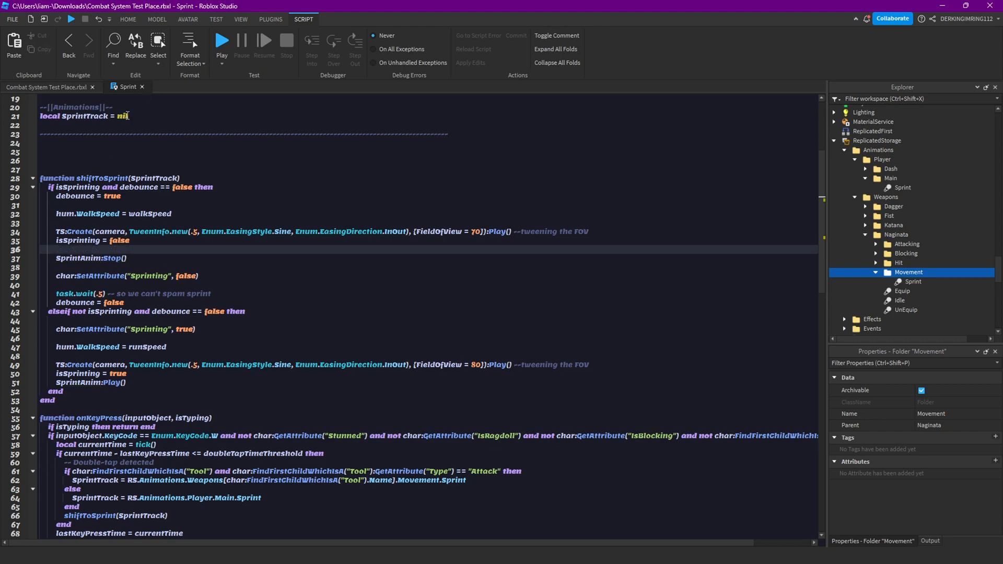
Declare local SprintAnim = nil and set SprintAnim = hum.Animator:LoadAnimation(SprintTrack) before playing
text(local SprintAnim =)
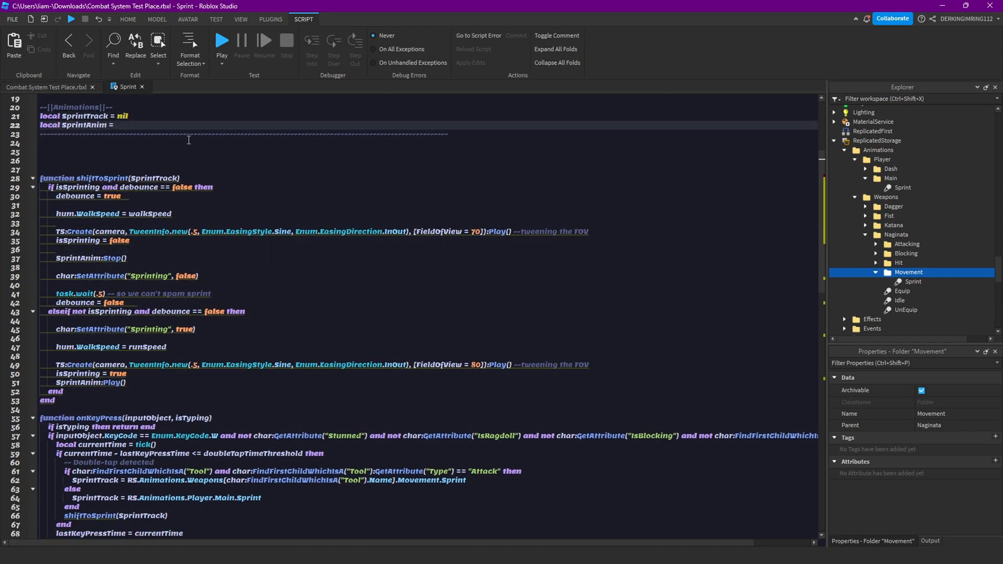
text(nil)
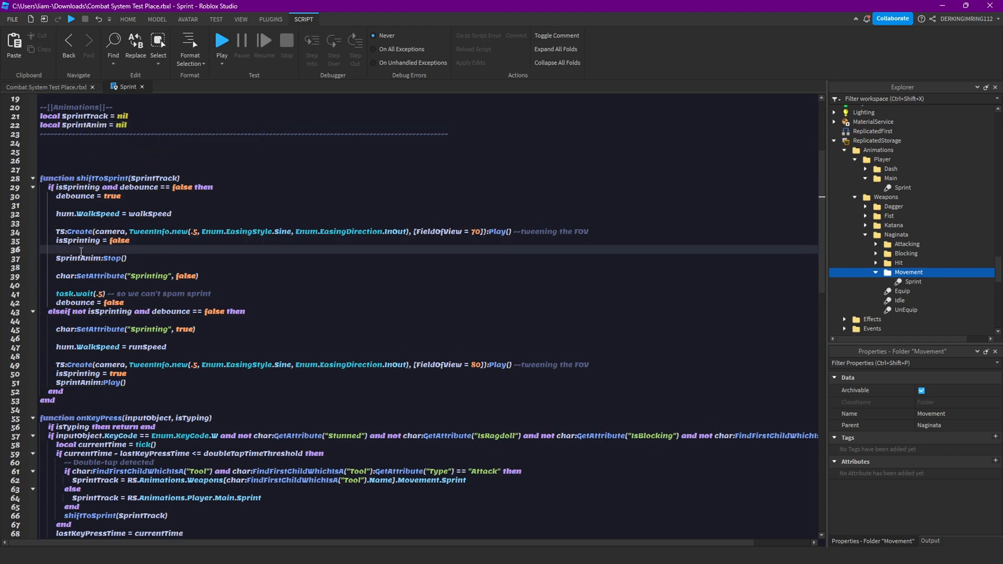
text(SprintAnim =)
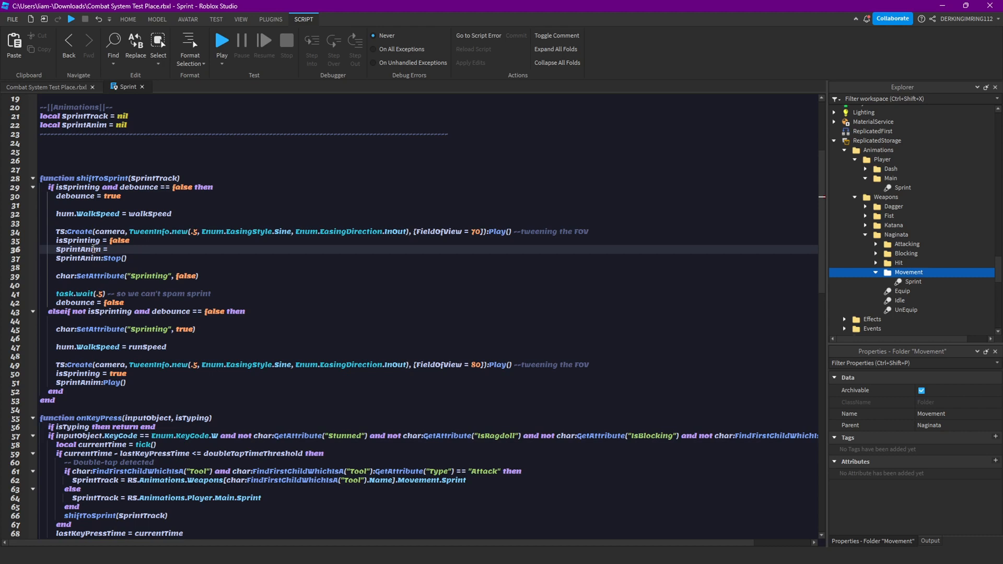
text(hum.L)
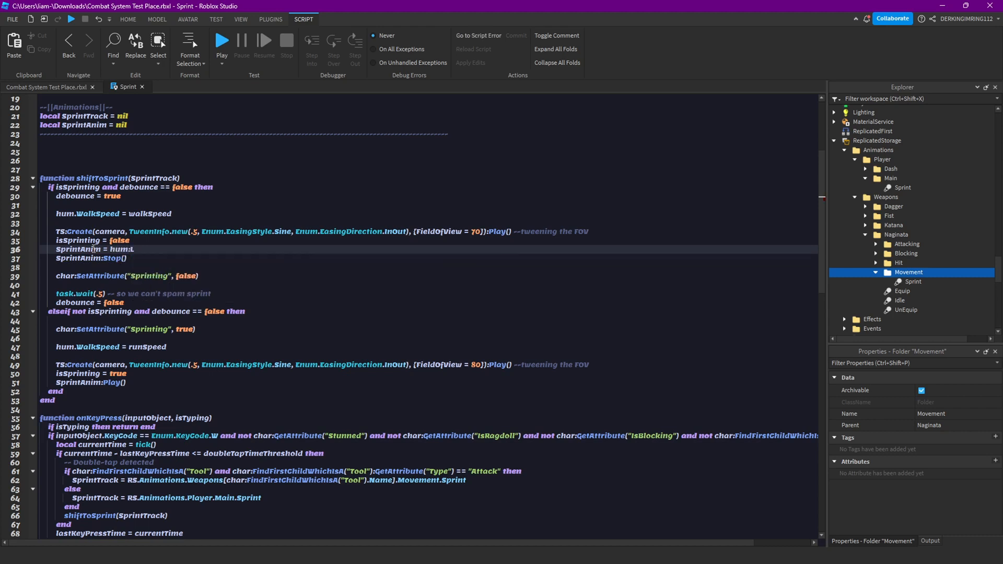
text(oadAnimation()
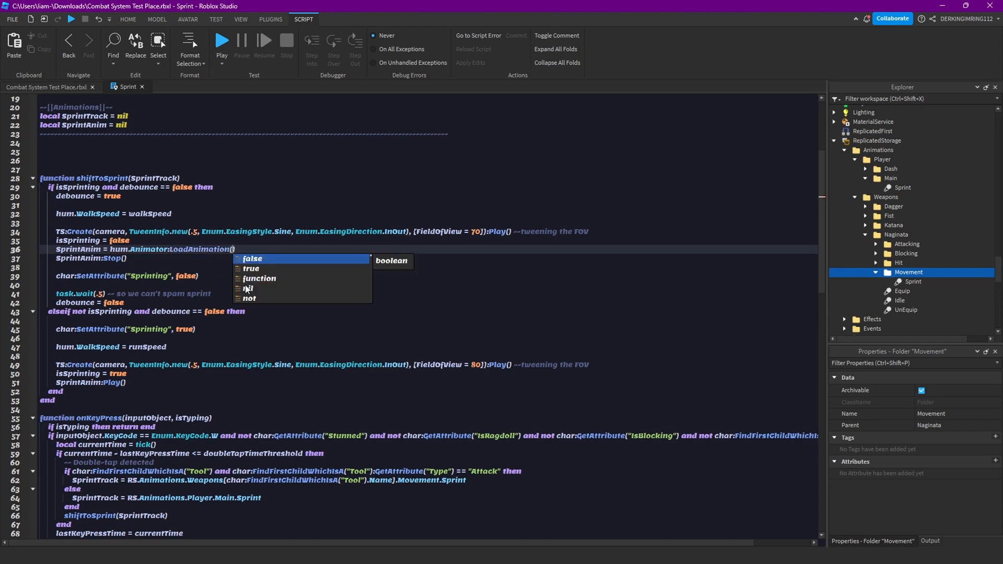
text(SprintTrack)
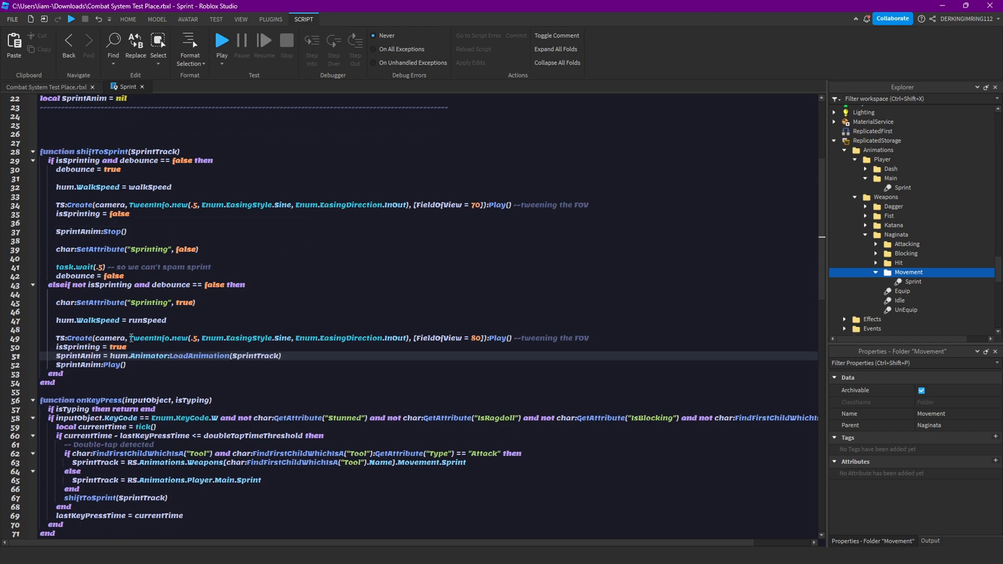
mouse_move(36, 247)
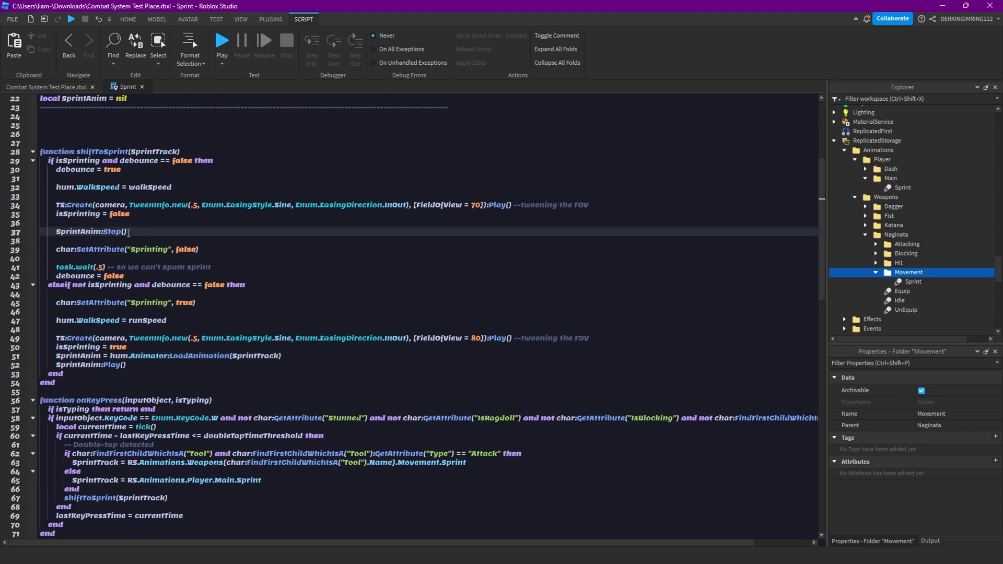
scroll(down, 3)
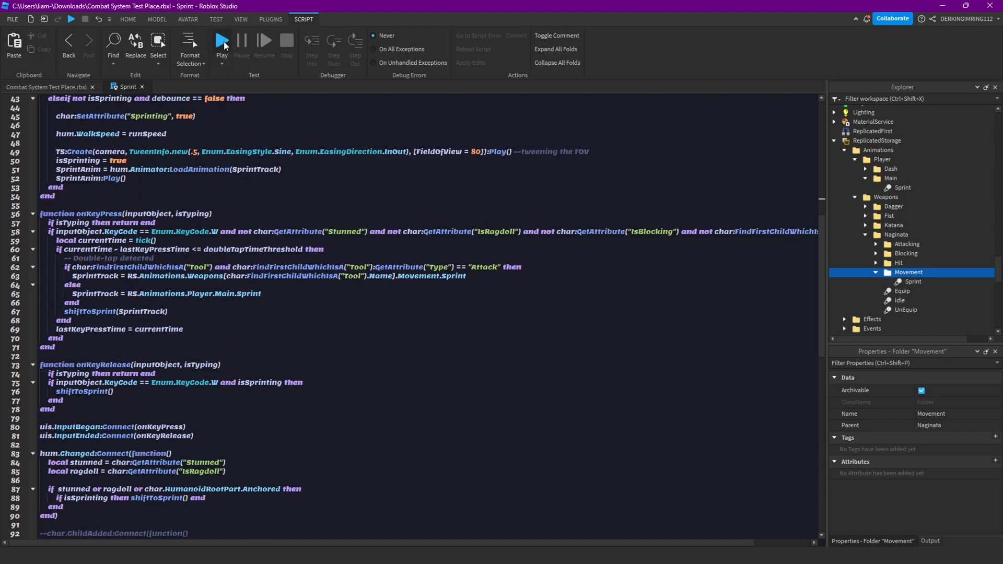
mouse_move(222, 40)
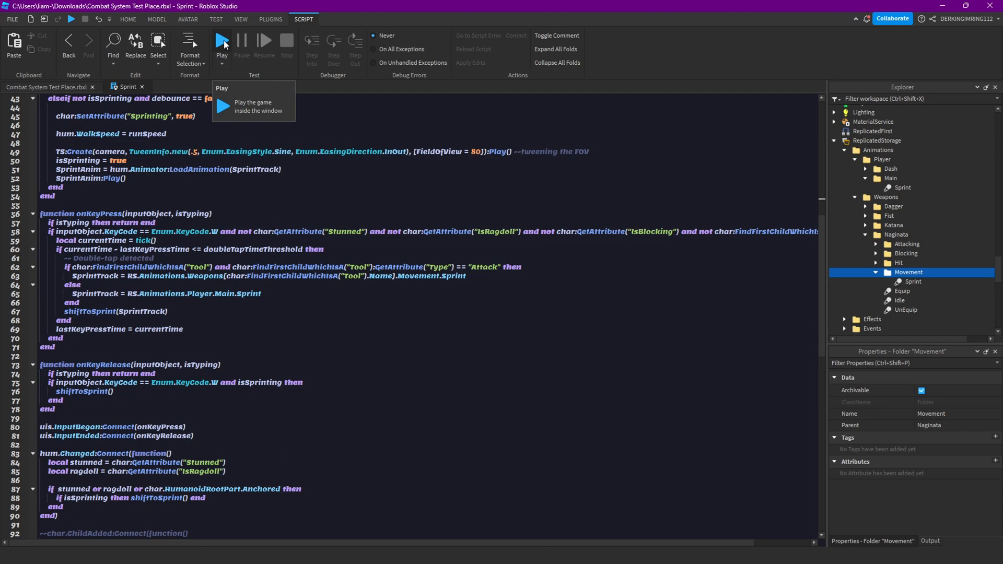
Playtest the updated sprint code, walk and sprint, then stop and return to the script
click(222, 40)
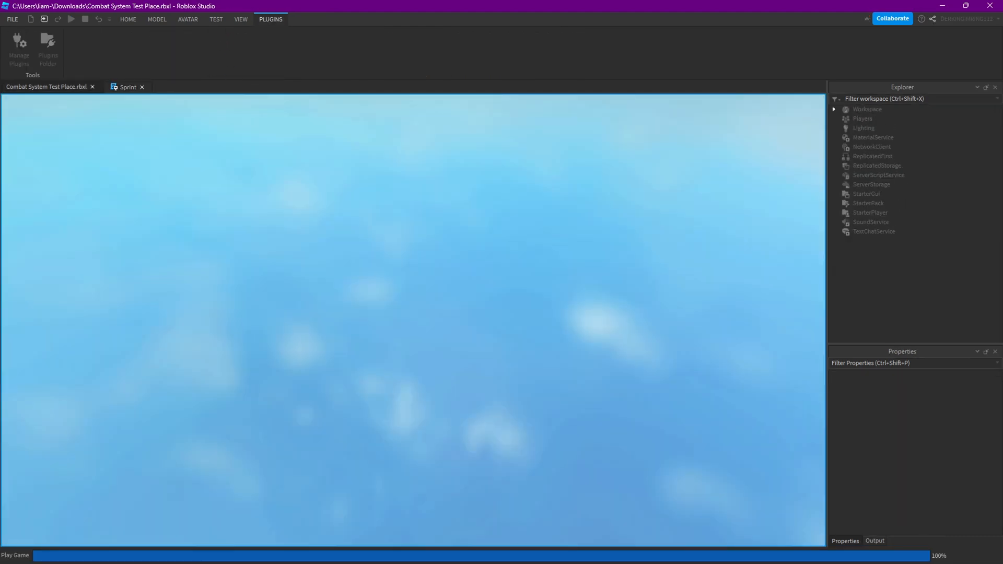
click(71, 18)
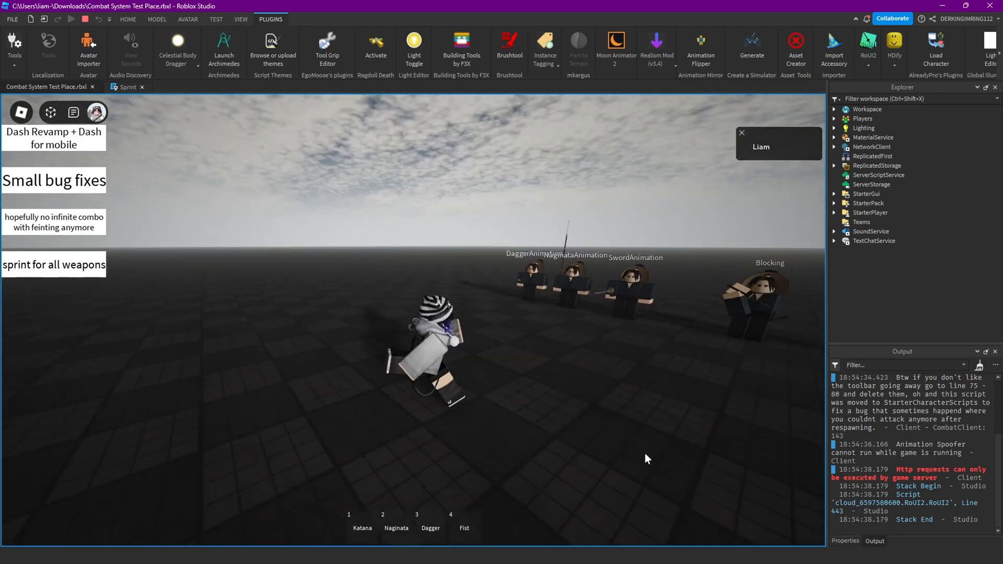
click(363, 527)
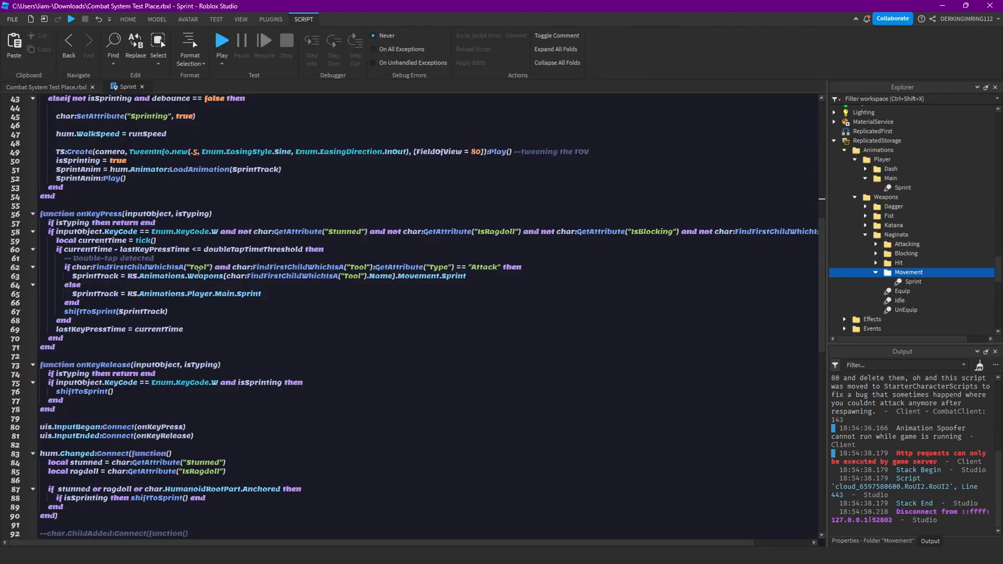
Scroll through the Sprint script before launching the game again
scroll(down, 3)
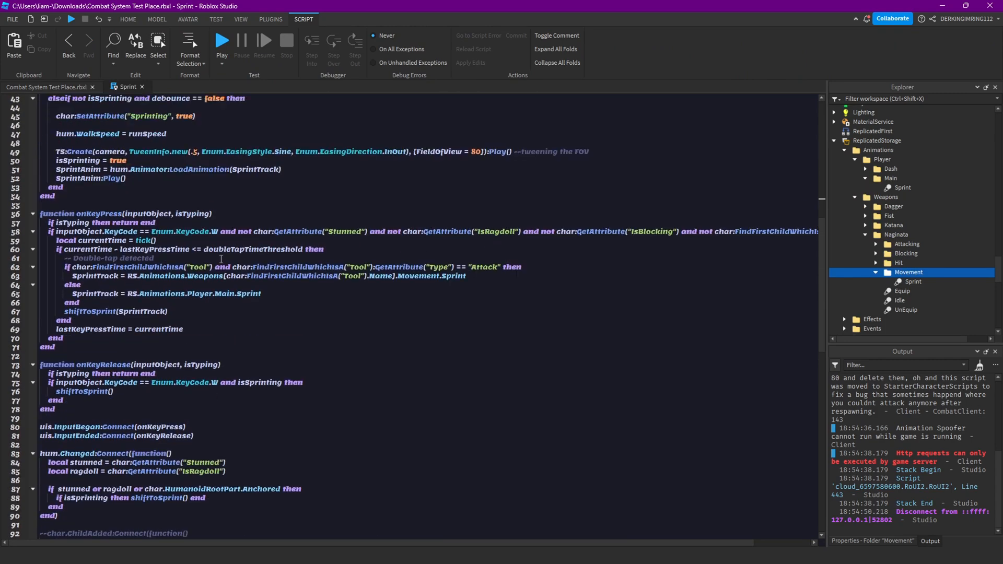
scroll(down, 3)
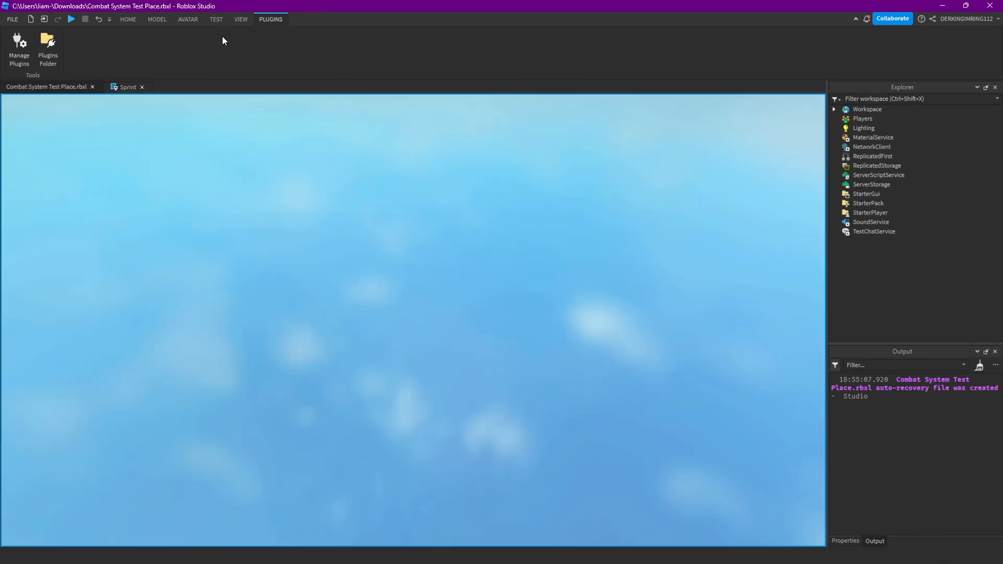
Equip a weapon with the number key, sprint with it, then stop the play session
click(71, 18)
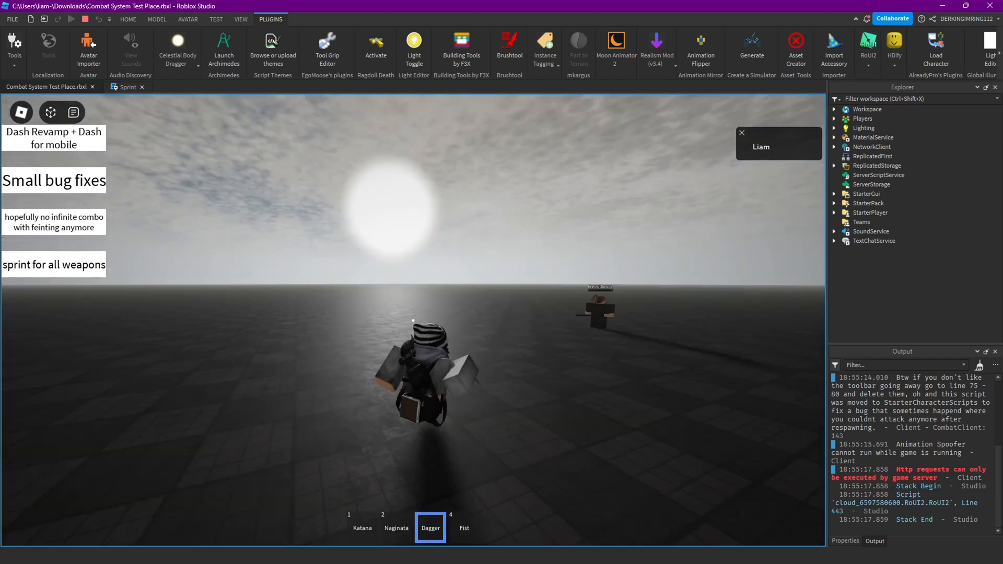
key(1)
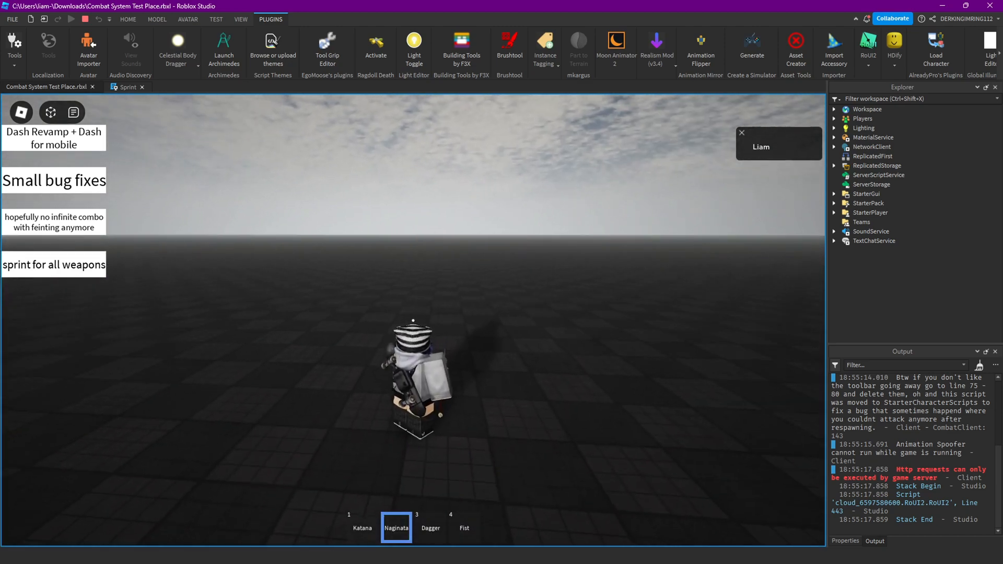
click(362, 527)
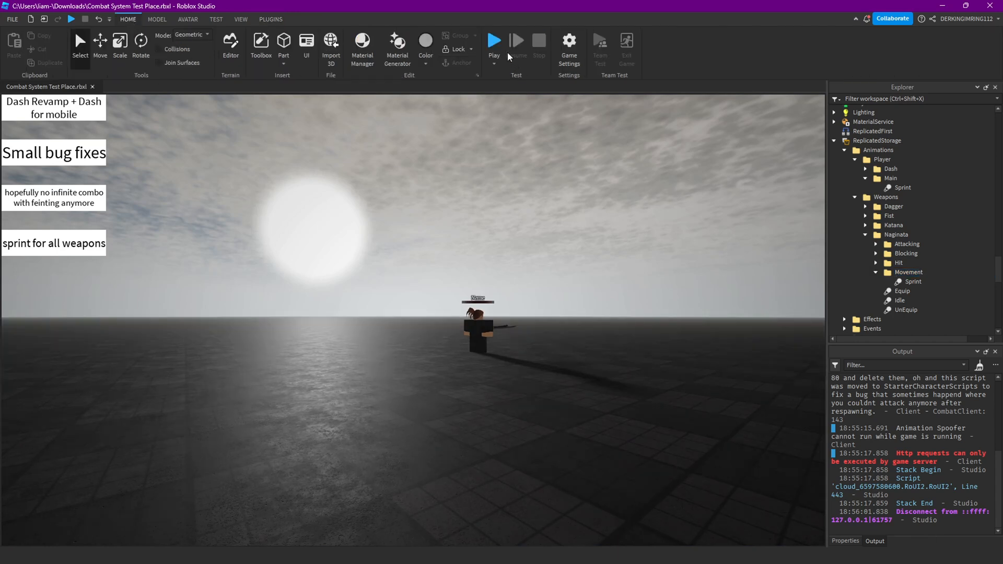
Start a new play-mode test from the Home toolbar Play button
click(493, 40)
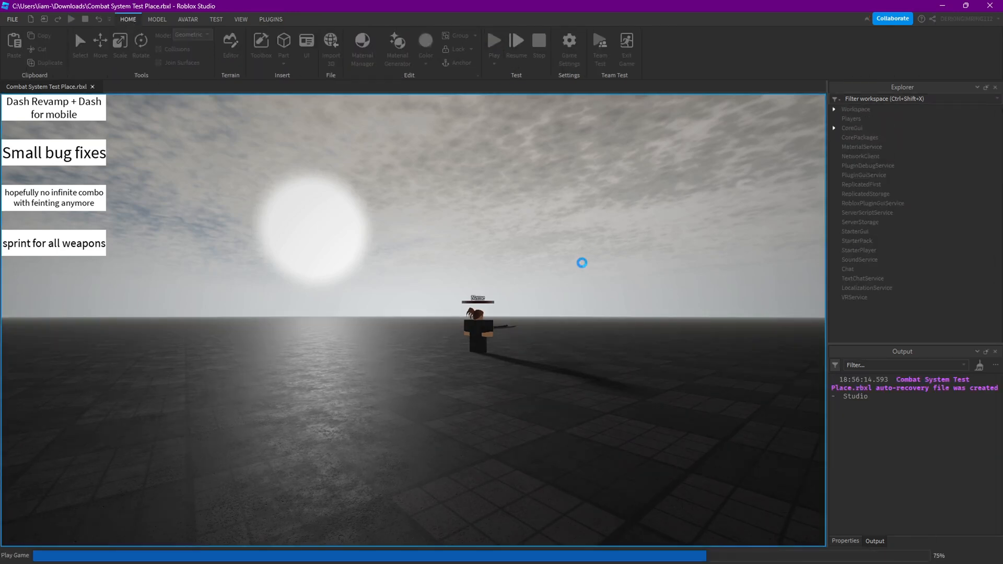
click(493, 38)
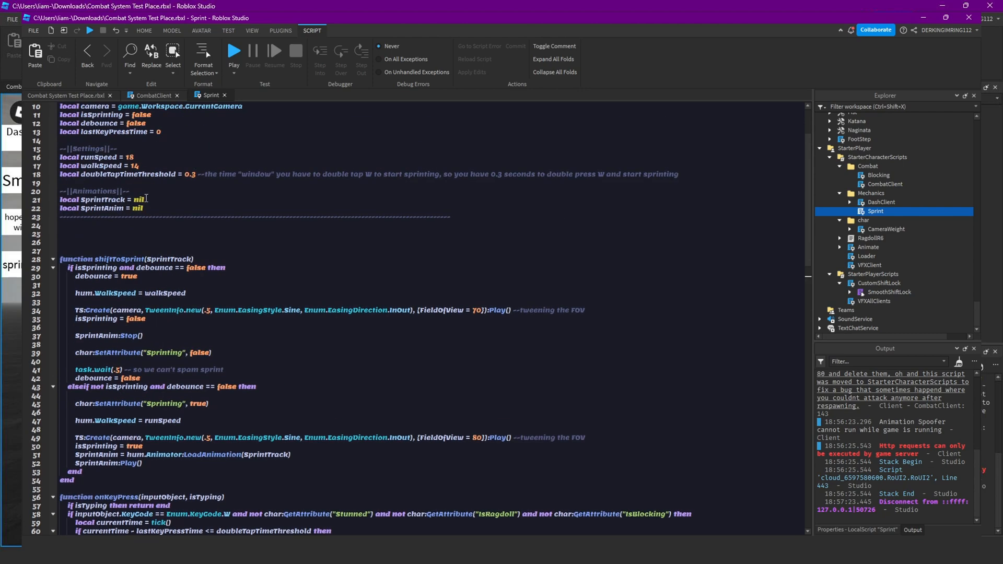
Set SprintTrack = RS.Animations.Player.Main.Sprint at the top and begin a new char: check
text(RS.Animations.Player.Main.Sprint)
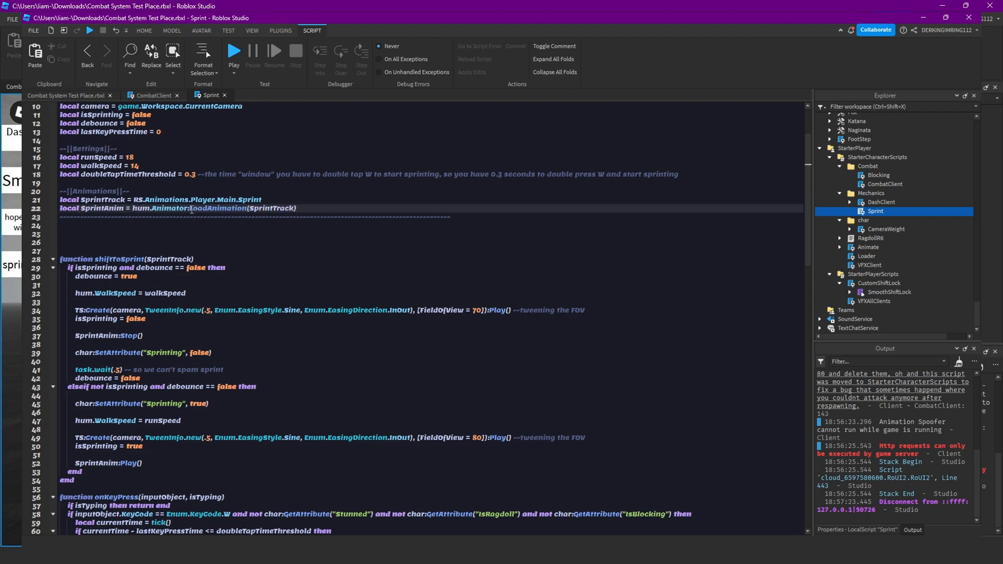
scroll(down, 3)
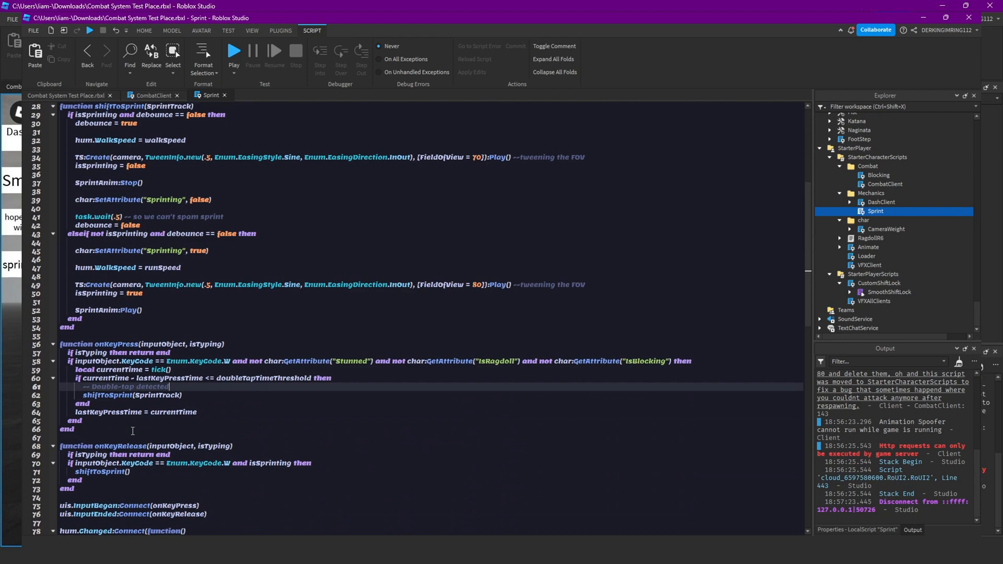
scroll(down, 3)
text(ad )
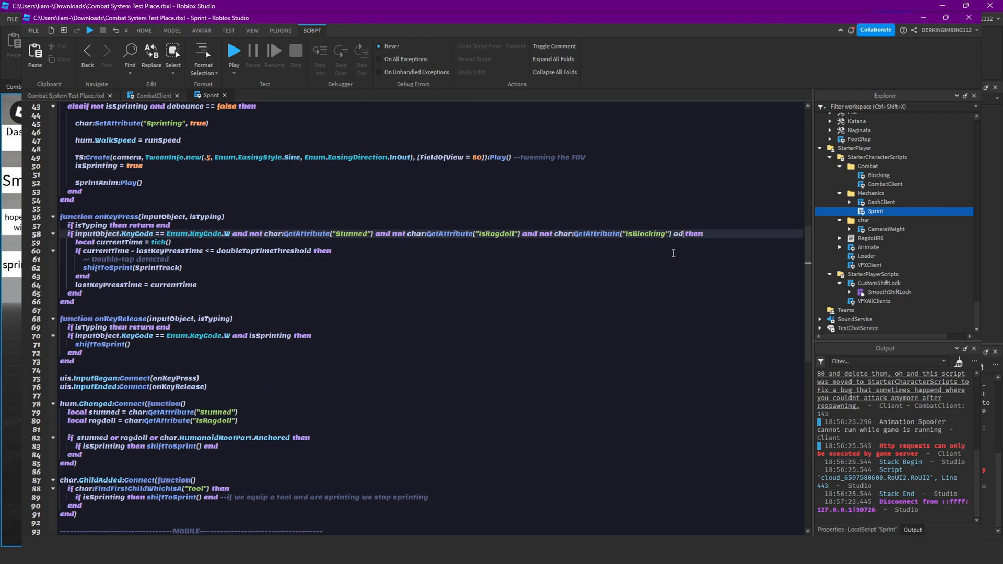
text(char:)
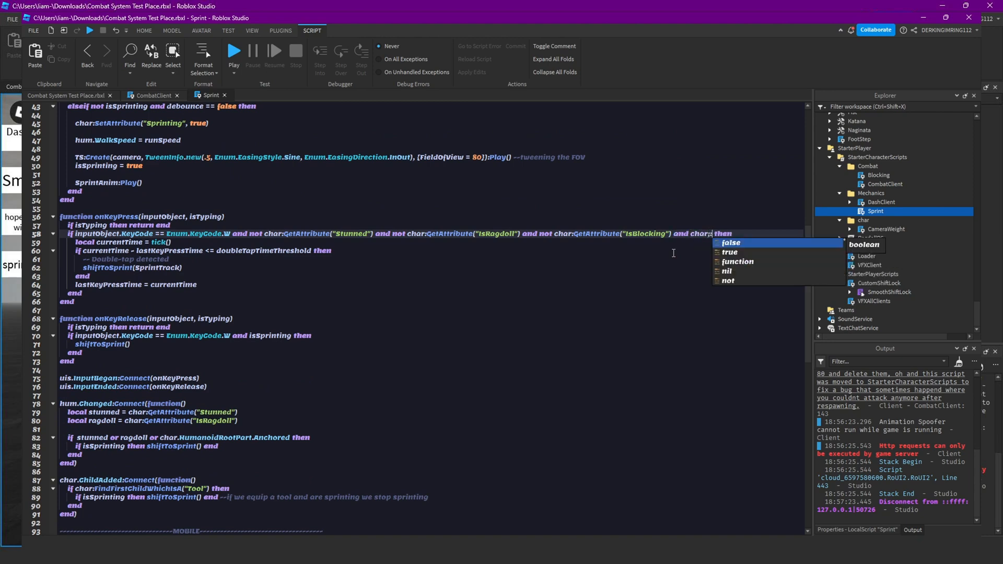